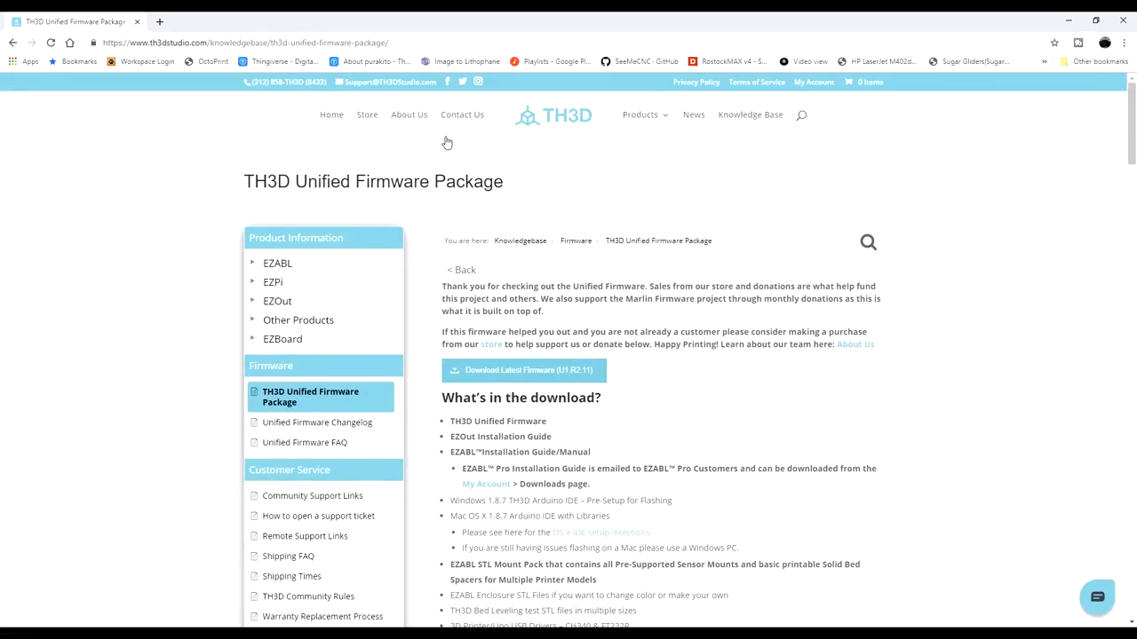
- Download the latest TH3D Unified Firmware zip from the TH3D Studio firmware page
{"action": "left_click", "coordinate": [398, 42]}
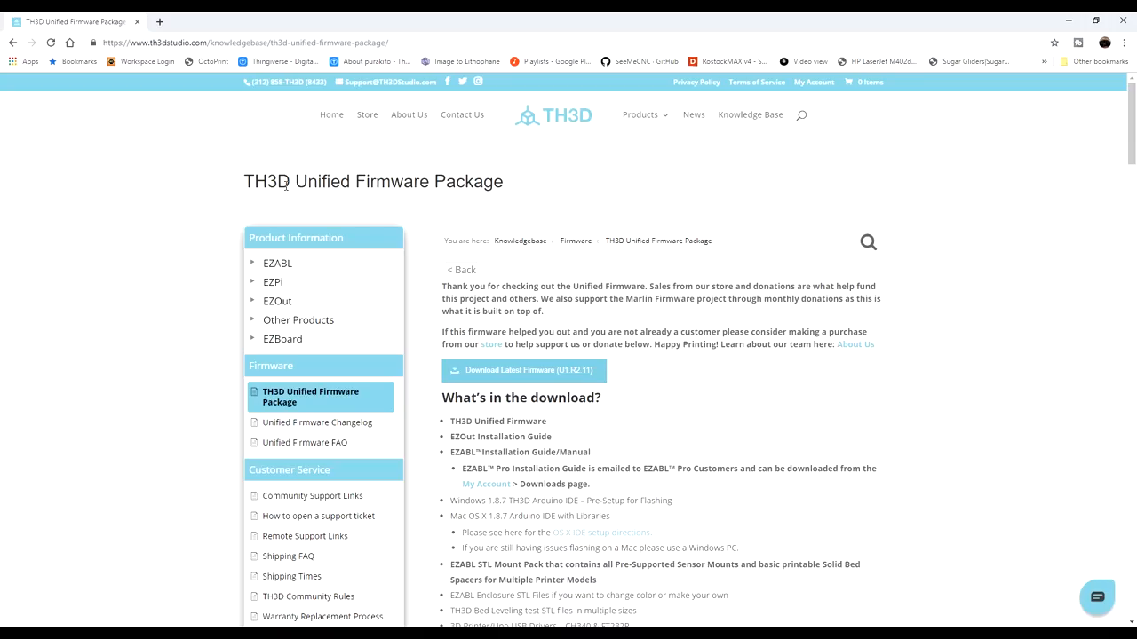
{"action": "left_click_drag", "start_coordinate": [312, 181], "coordinate": [507, 181]}
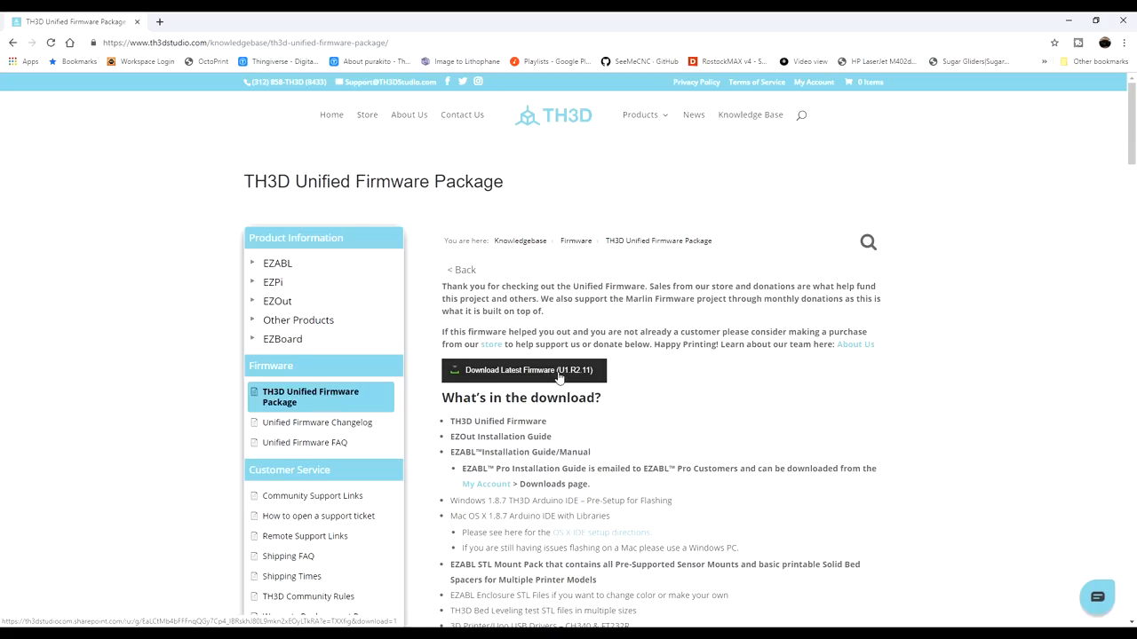
{"action": "mouse_move", "coordinate": [572, 376]}
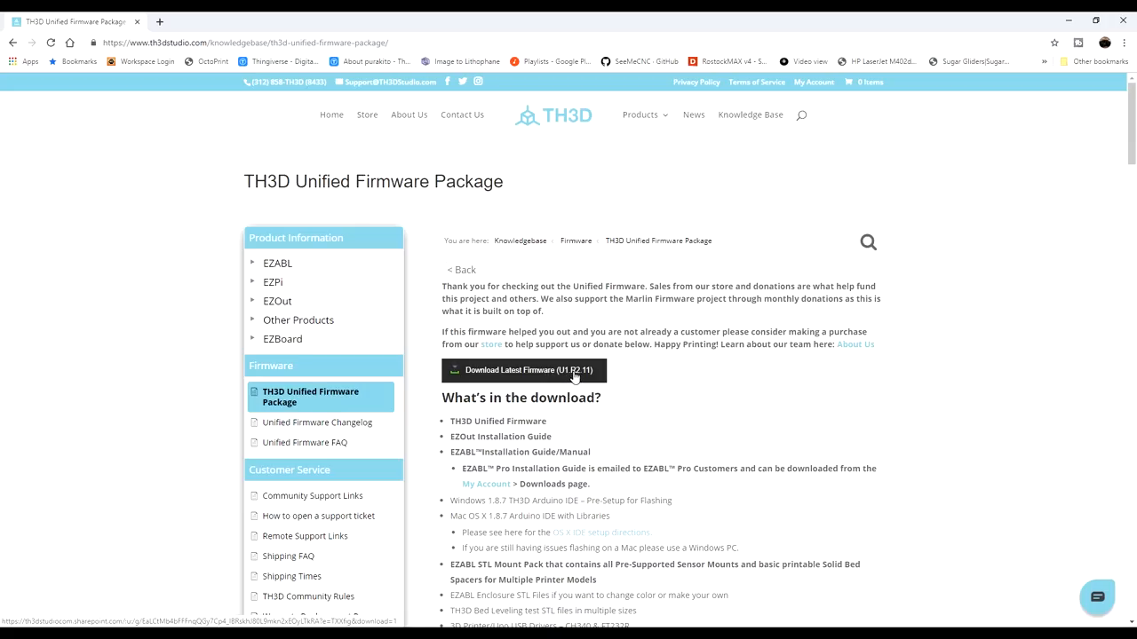
{"action": "left_click", "coordinate": [529, 369]}
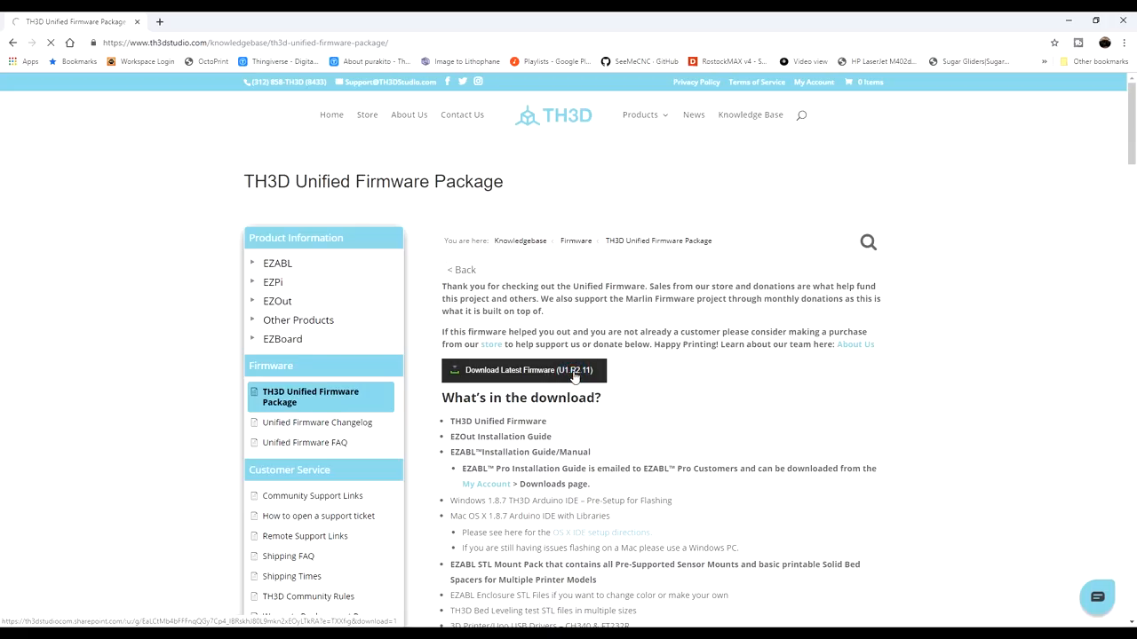
{"action": "left_click", "coordinate": [526, 372]}
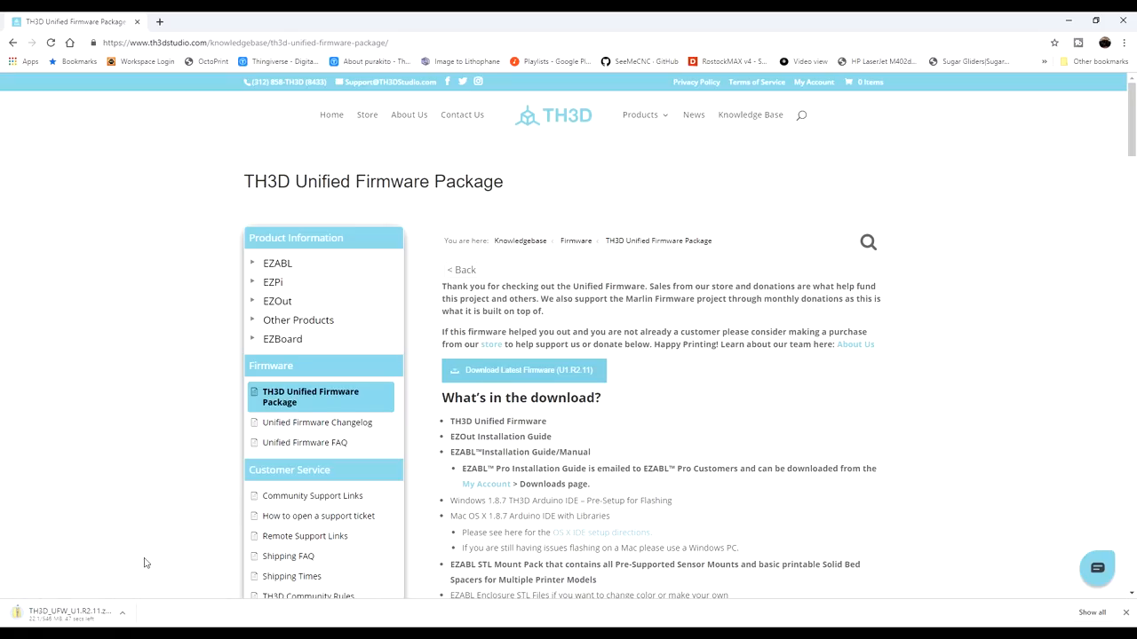
{"action": "mouse_move", "coordinate": [153, 531]}
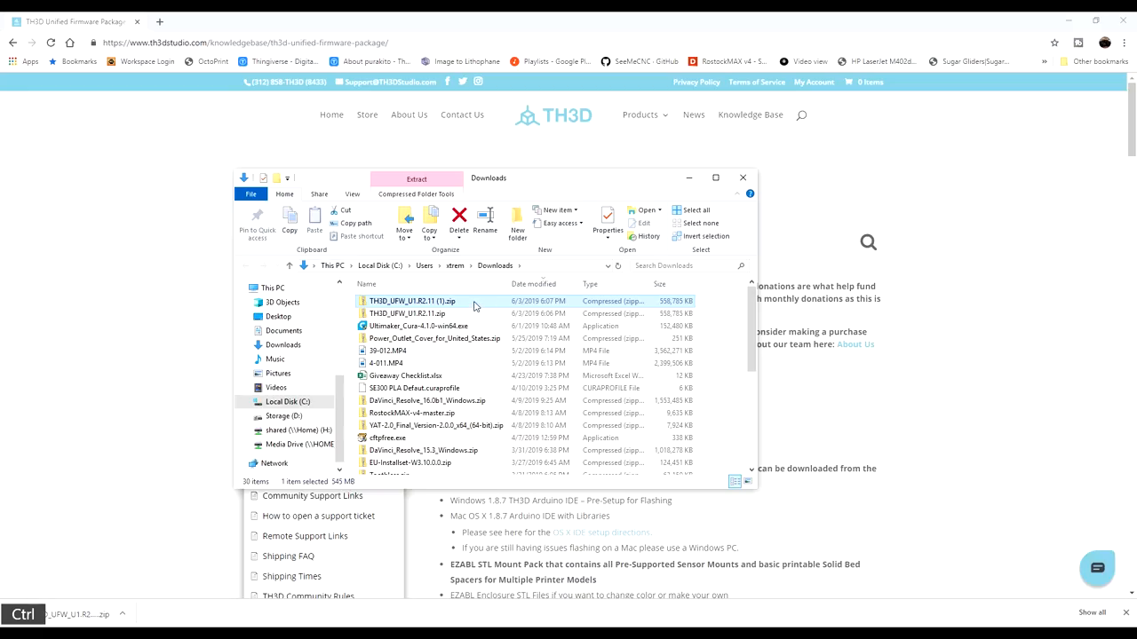
- Extract the TH3D firmware zip into the TH3D Firmware folder on the Desktop
{"action": "right_click", "coordinate": [412, 301]}
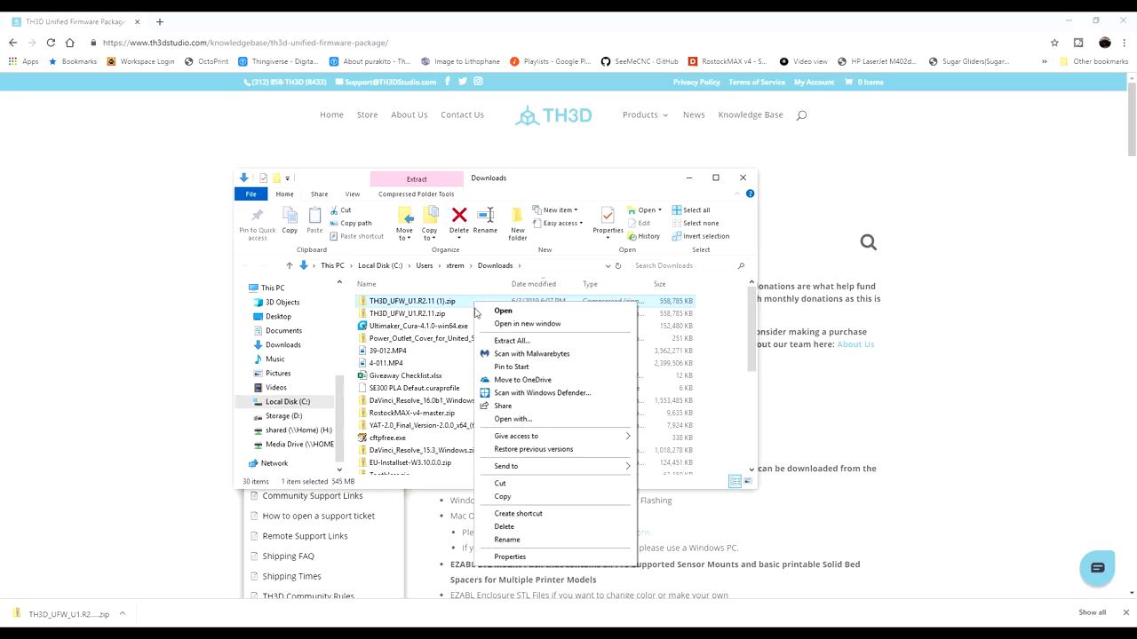
{"action": "left_click", "coordinate": [511, 341]}
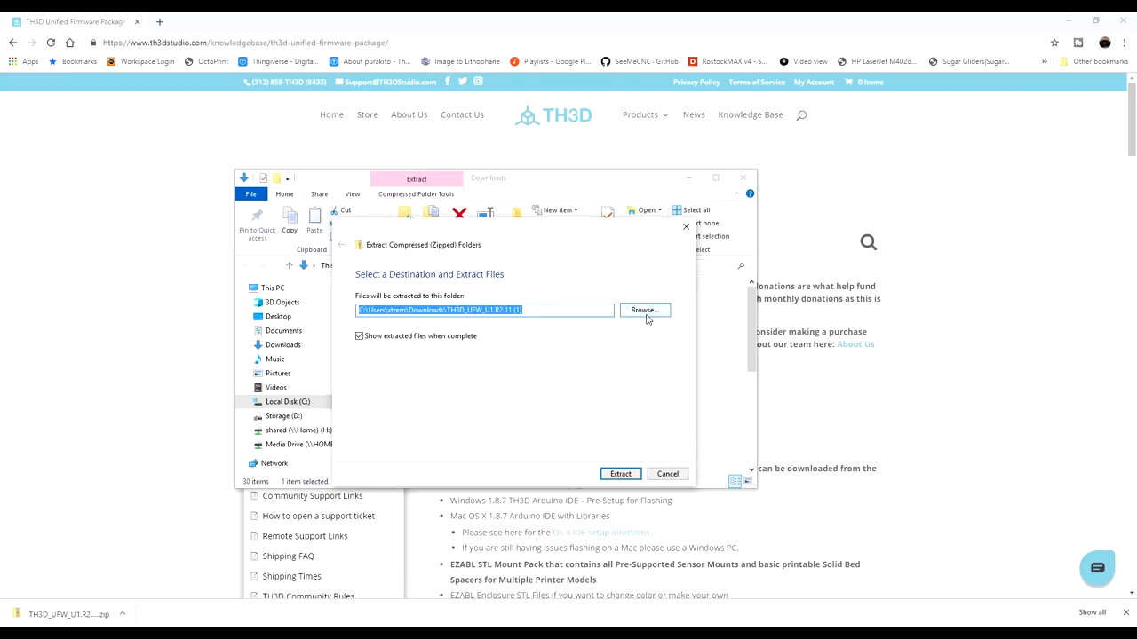
{"action": "left_click", "coordinate": [643, 309]}
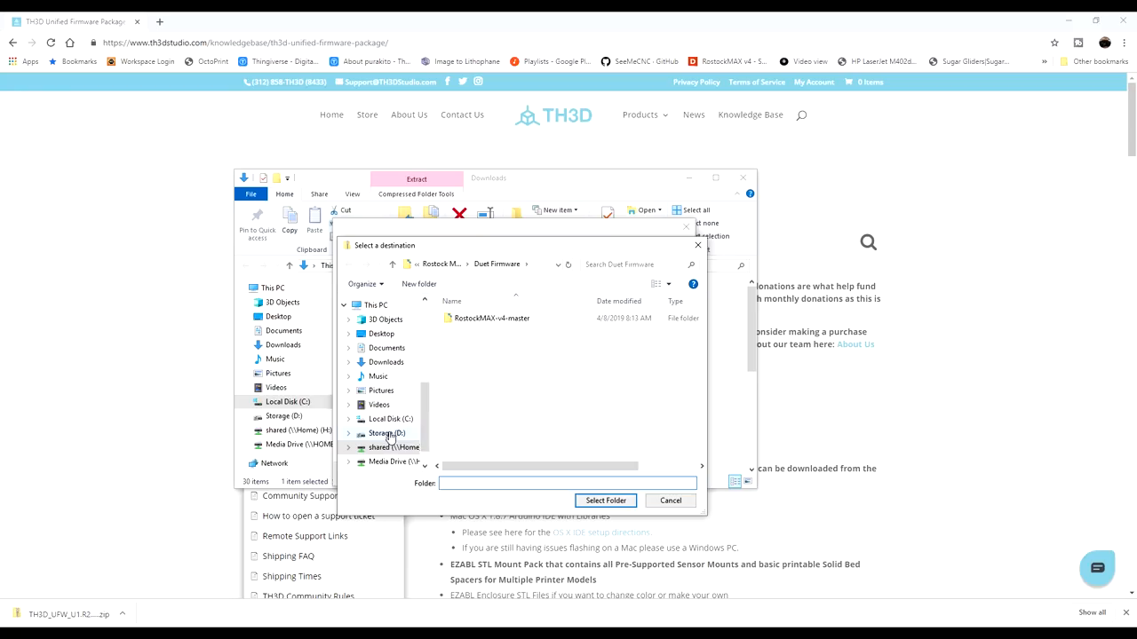
{"action": "left_click", "coordinate": [380, 334]}
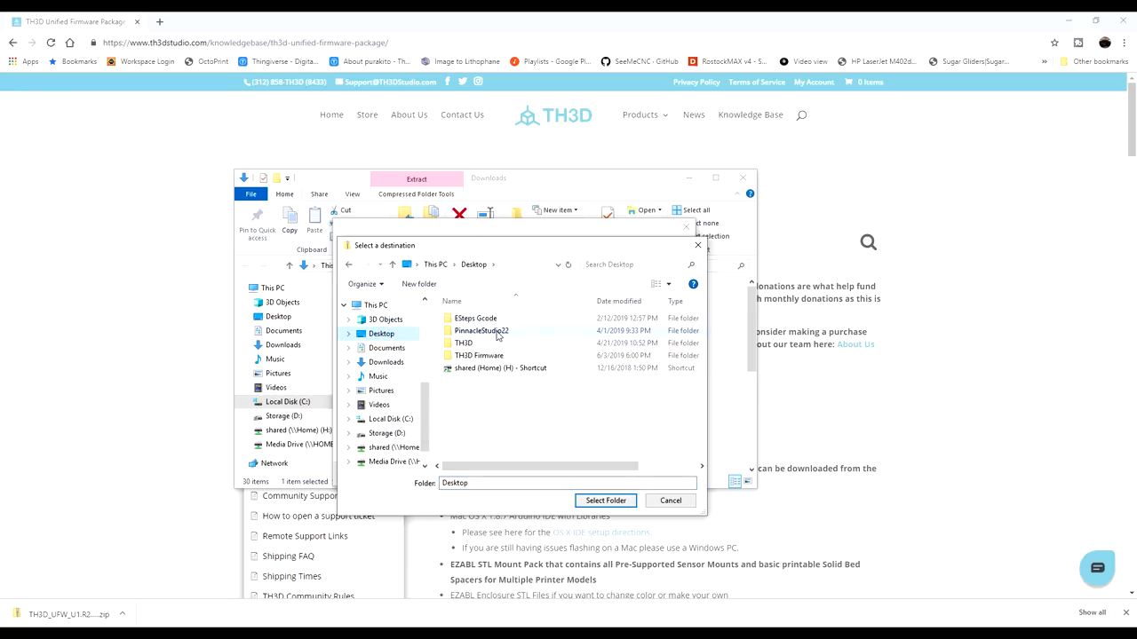
{"action": "double_click", "coordinate": [479, 356]}
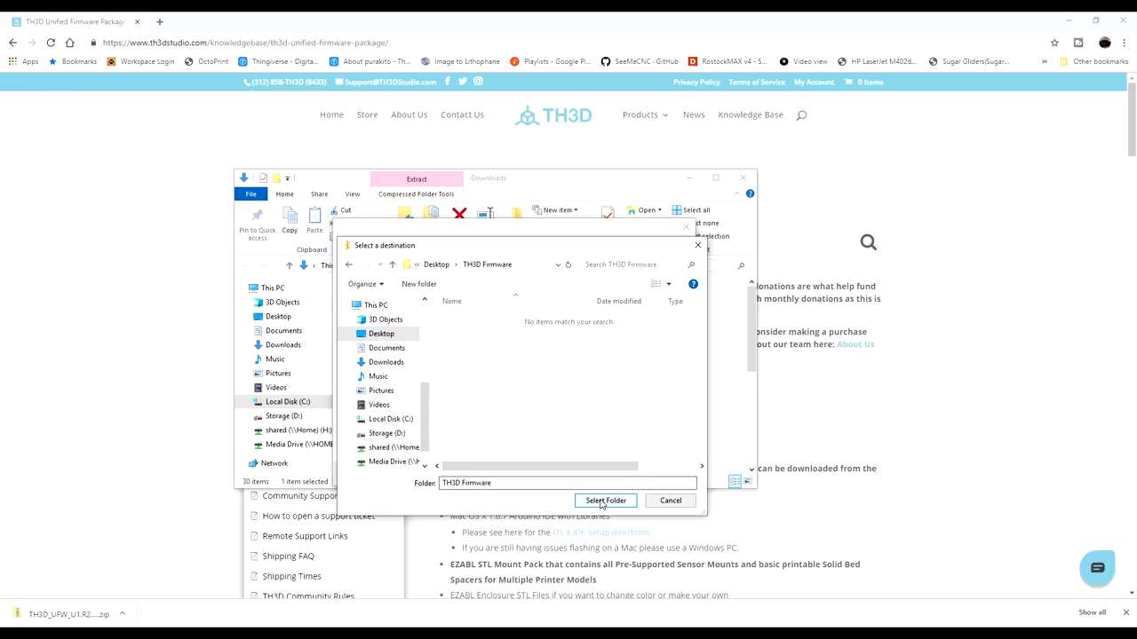
{"action": "left_click", "coordinate": [603, 500]}
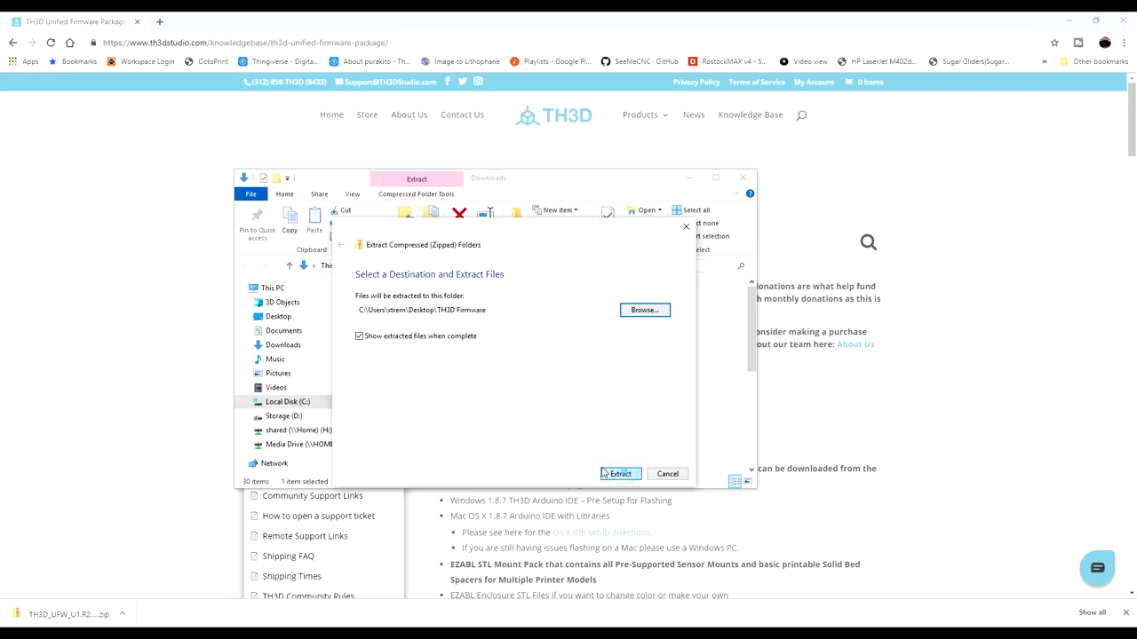
{"action": "left_click", "coordinate": [618, 472]}
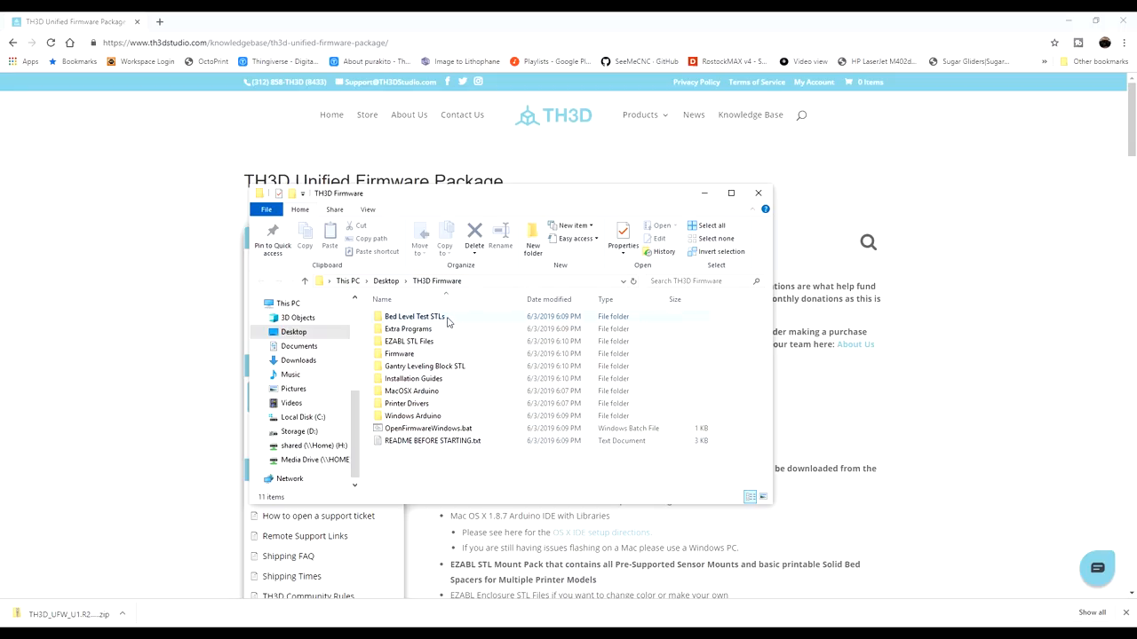
- Run OpenFirmwareWindows.bat and allow the bundled IDE on private networks
{"action": "left_click", "coordinate": [430, 441]}
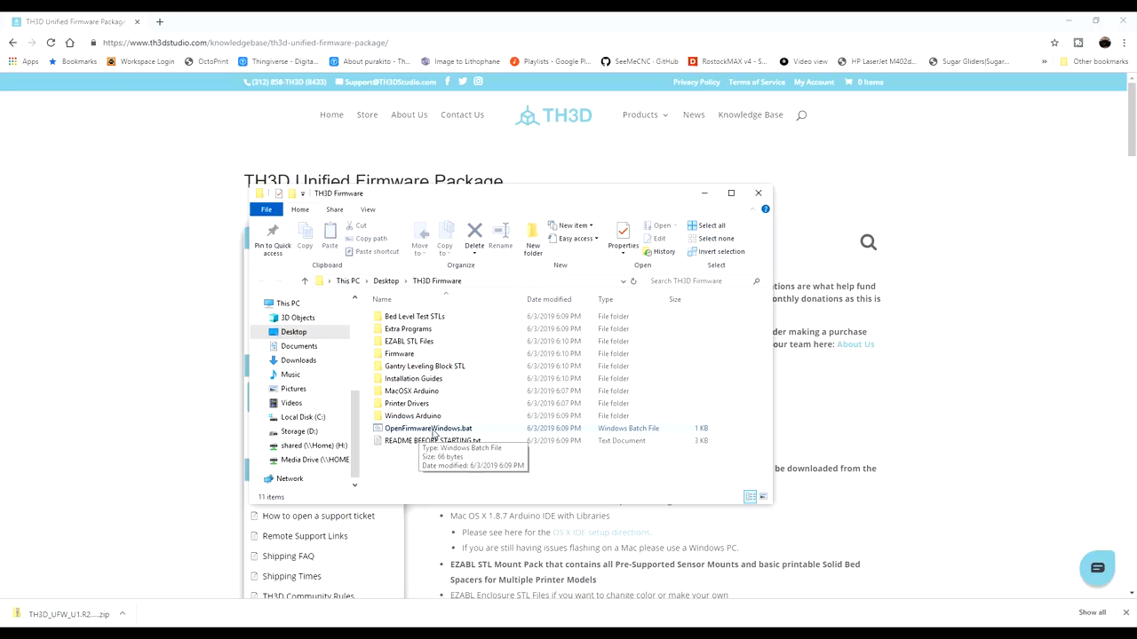
{"action": "left_click", "coordinate": [431, 441]}
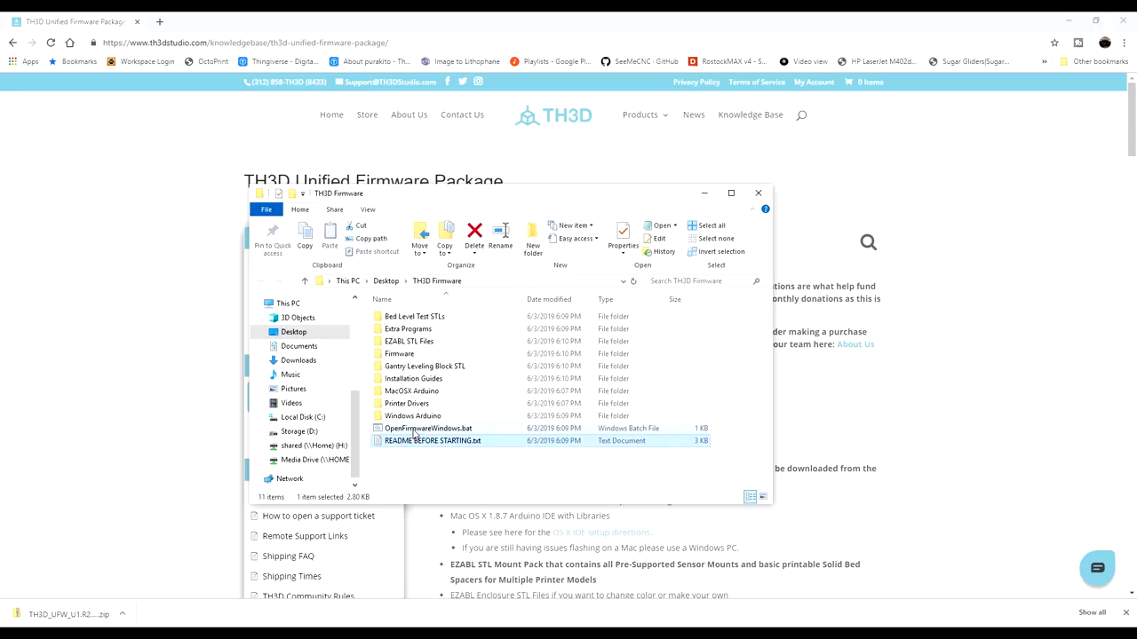
{"action": "left_click", "coordinate": [427, 428]}
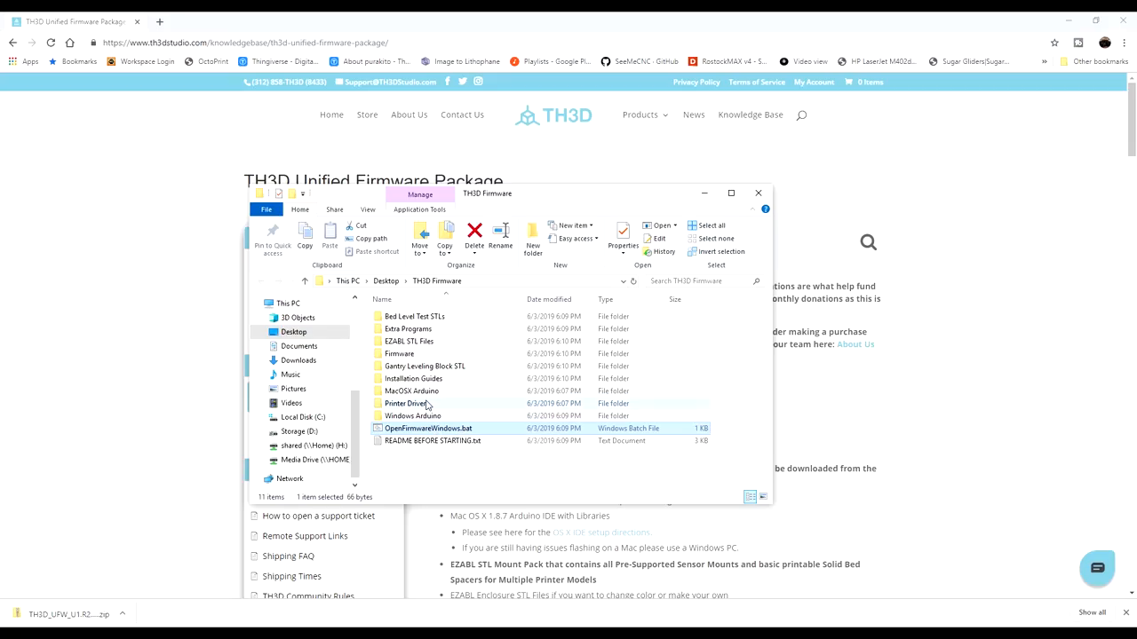
{"action": "left_click", "coordinate": [412, 391]}
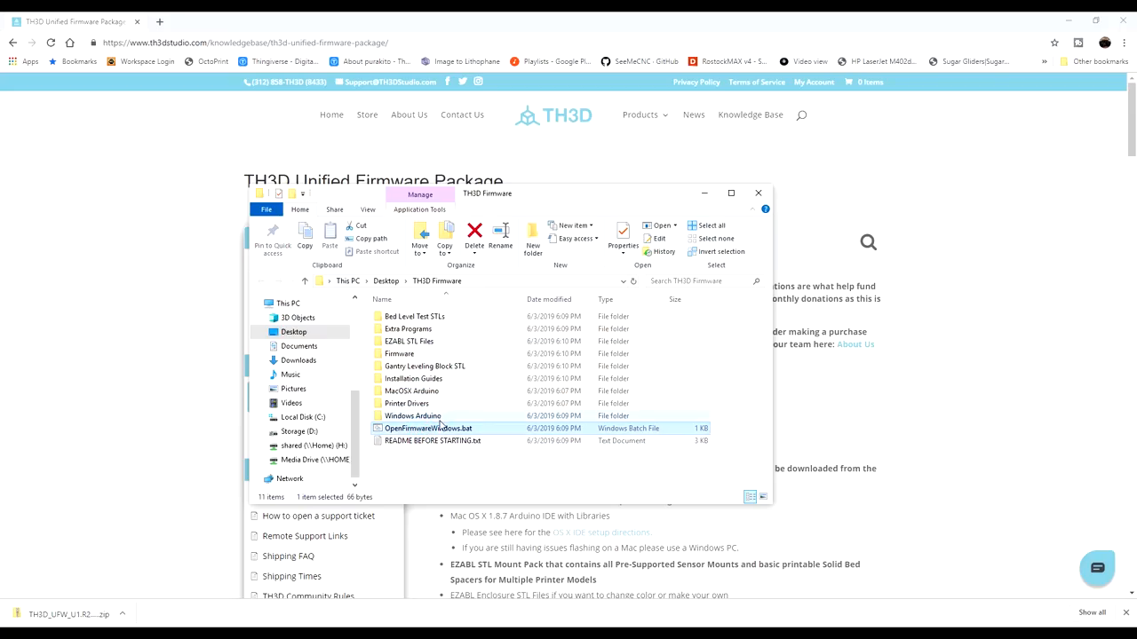
{"action": "double_click", "coordinate": [429, 428]}
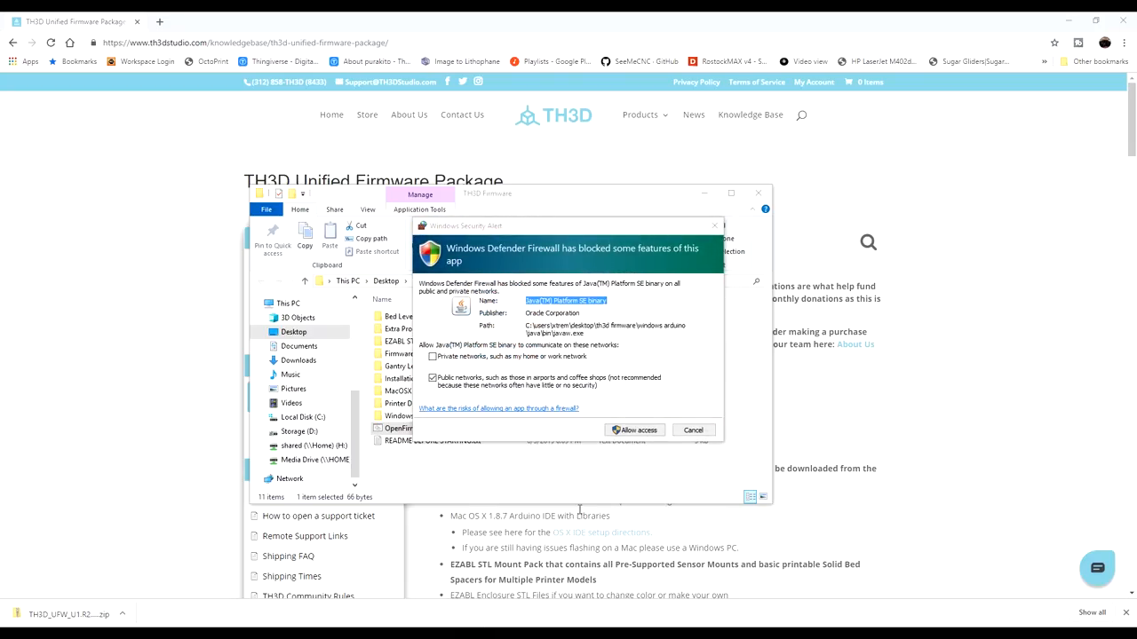
{"action": "left_click", "coordinate": [433, 355]}
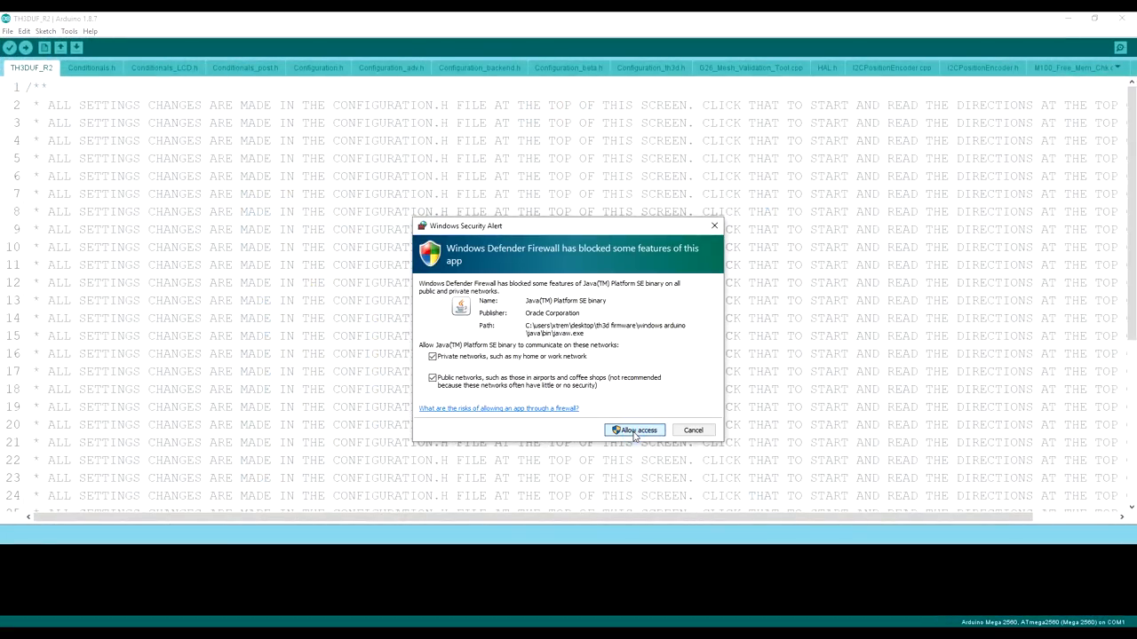
- Allow firewall access, then search Configuration.h for 'ender' to reach the Ender 3 defines
{"action": "left_click", "coordinate": [634, 430]}
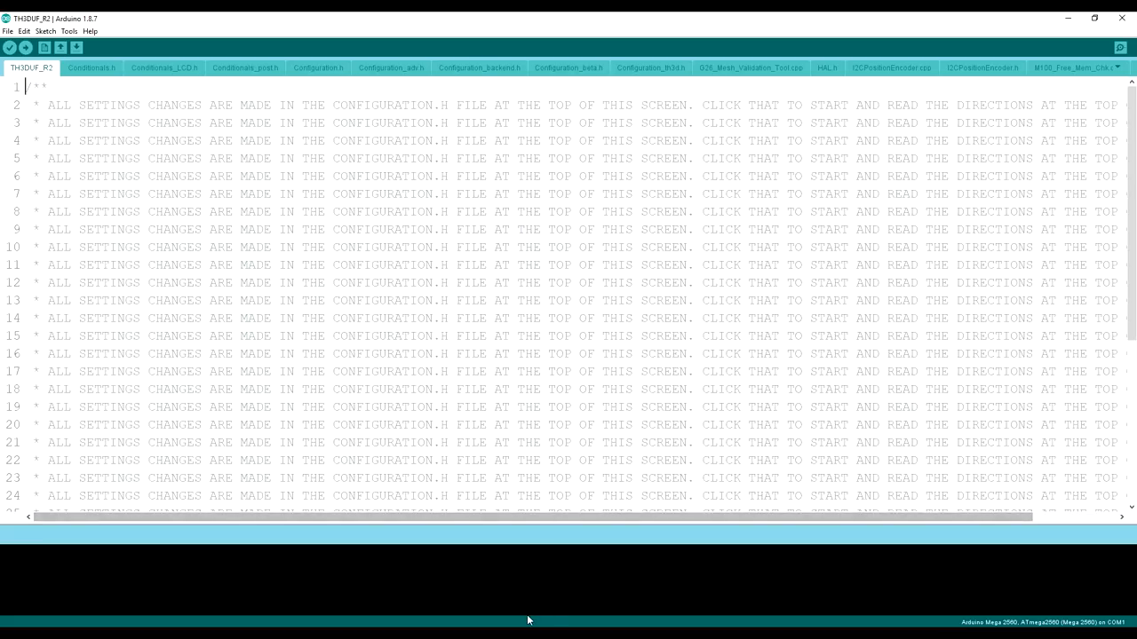
{"action": "left_click", "coordinate": [316, 68]}
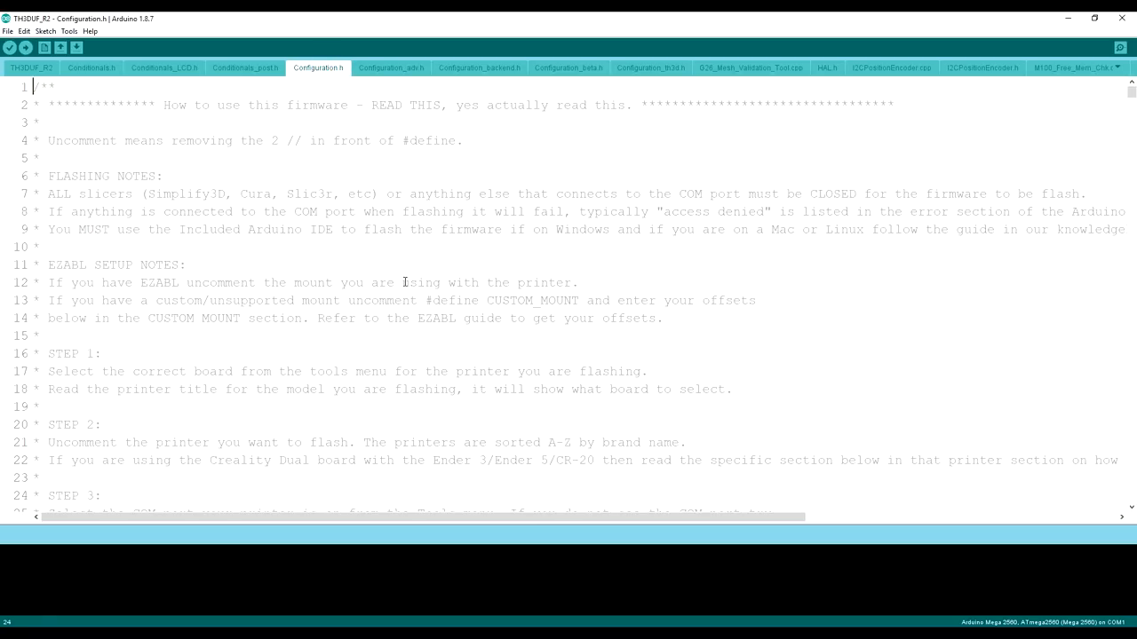
{"action": "key", "text": "ctrl+f"}
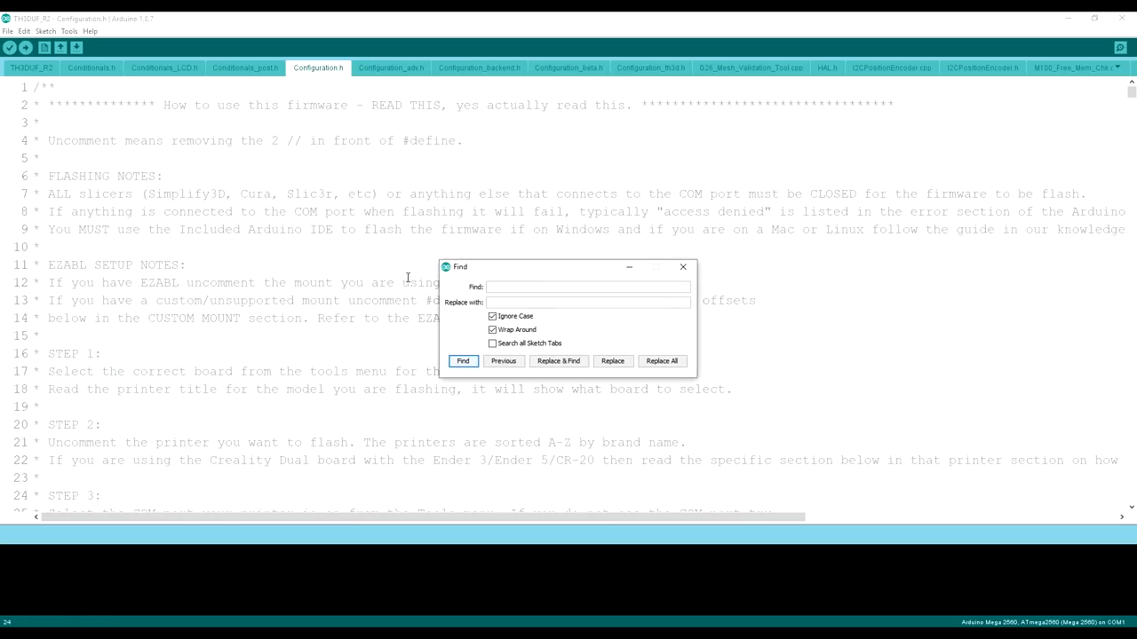
{"action": "type", "text": "ender"}
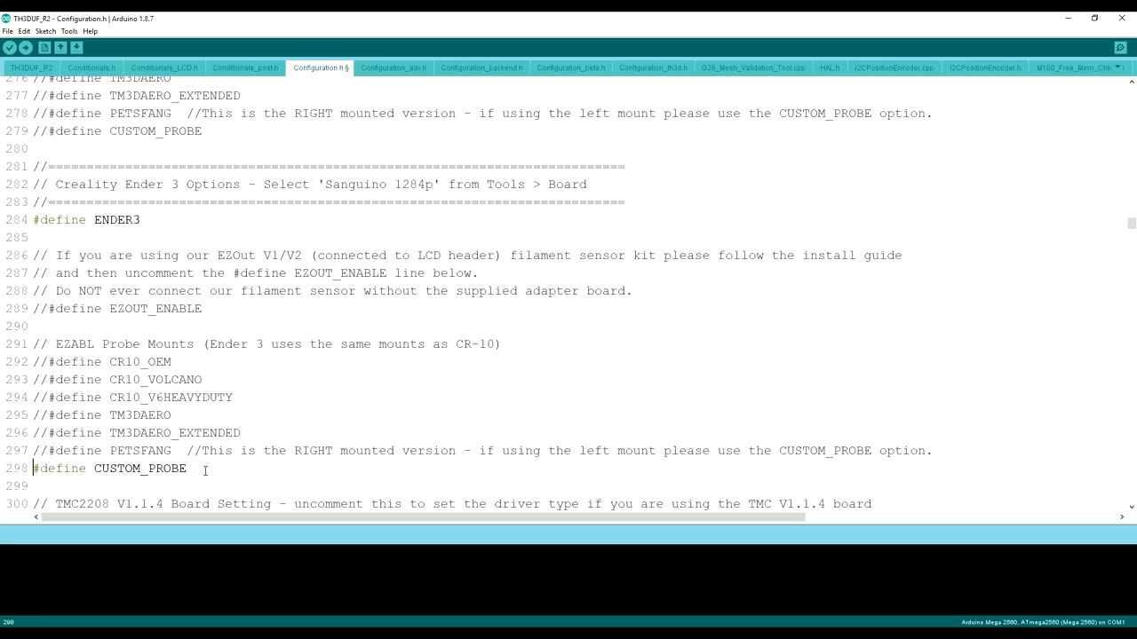
- Search 'bltouch' and uncomment #define BLTOUCH and the SERVO0_PIN 27 define
{"action": "key", "text": "ctrl+f"}
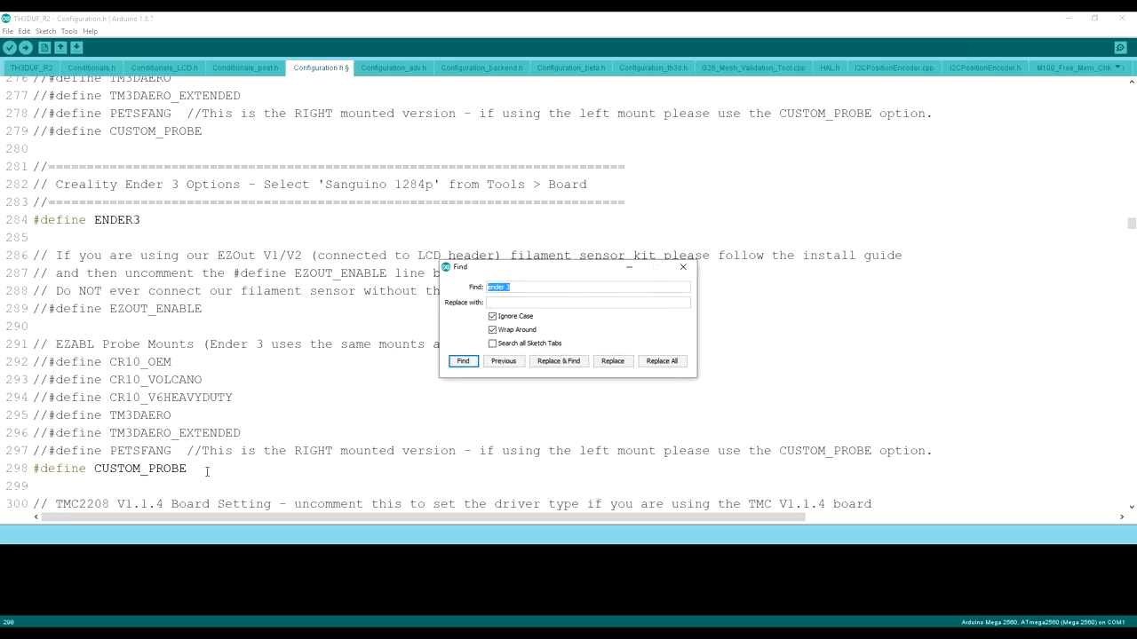
{"action": "type", "text": "bltouch"}
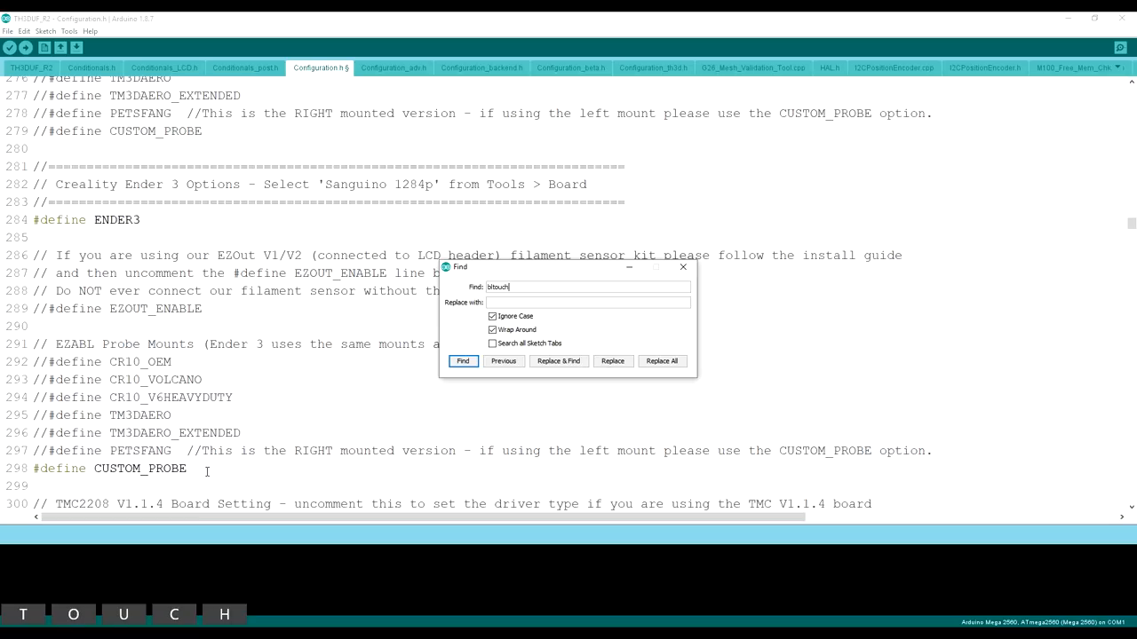
{"action": "left_click", "coordinate": [462, 360]}
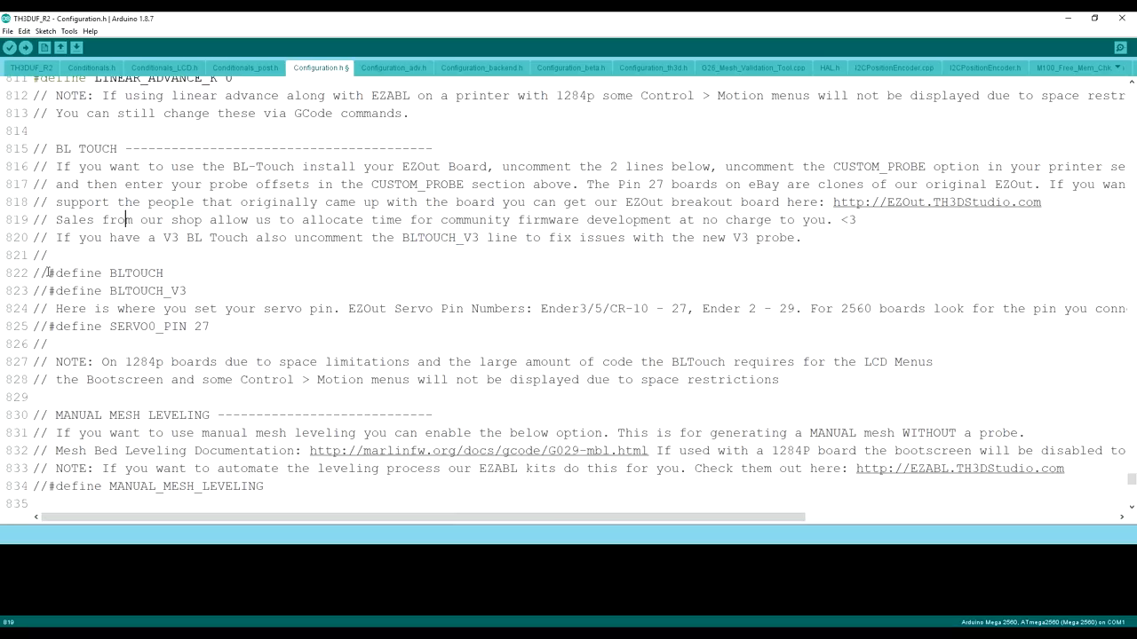
{"action": "key", "text": "Backspace"}
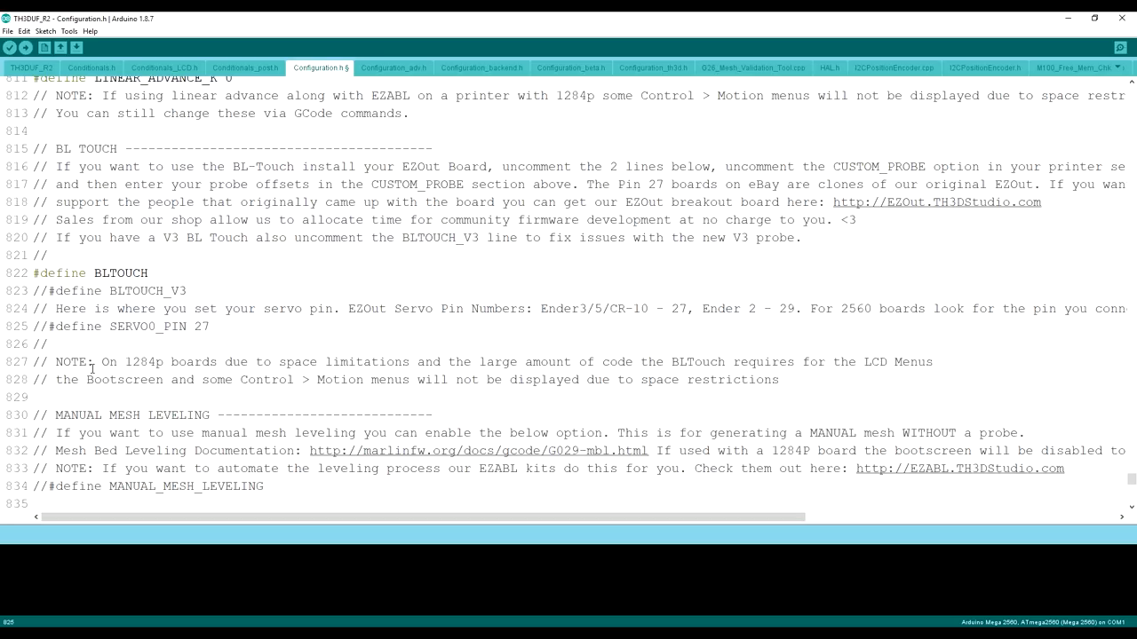
{"action": "left_click", "coordinate": [44, 327]}
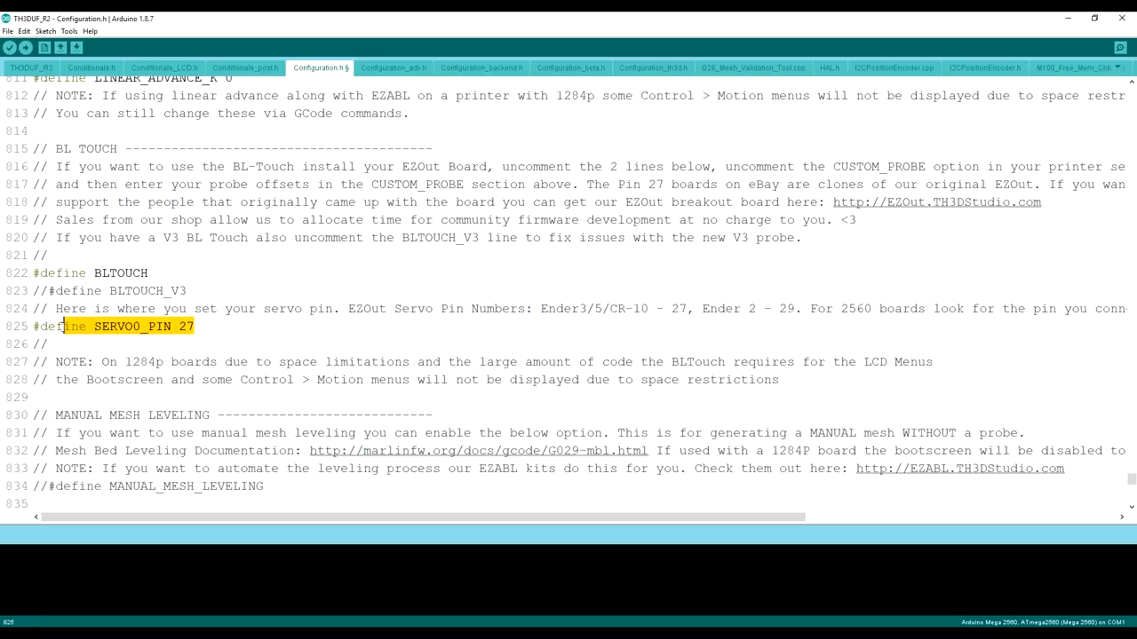
{"action": "left_click", "coordinate": [197, 327]}
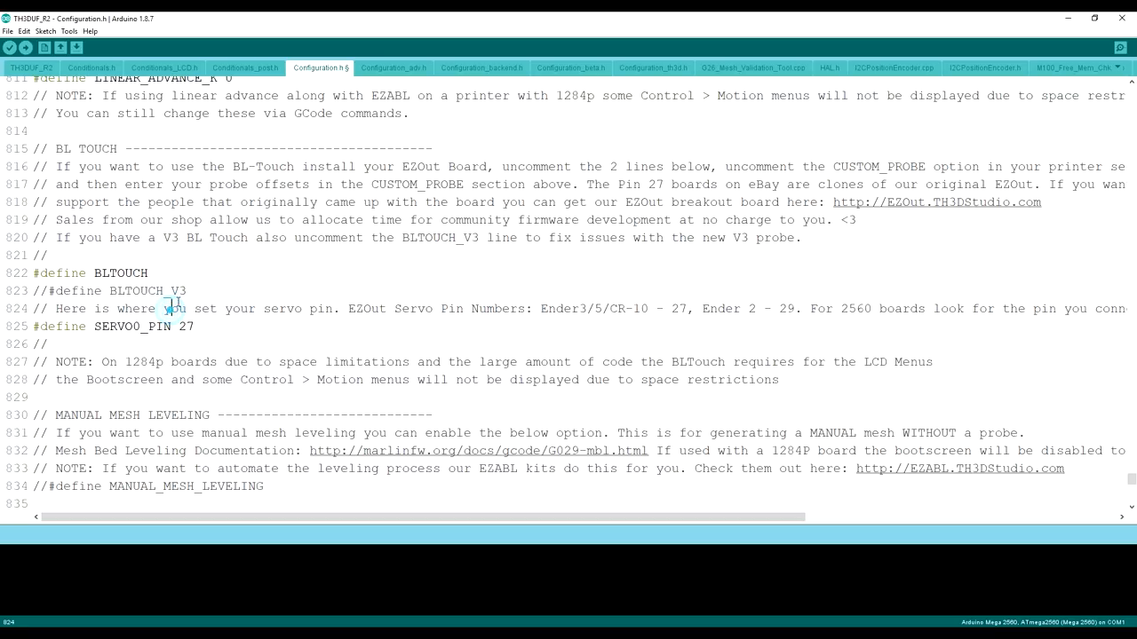
{"action": "double_click", "coordinate": [149, 291]}
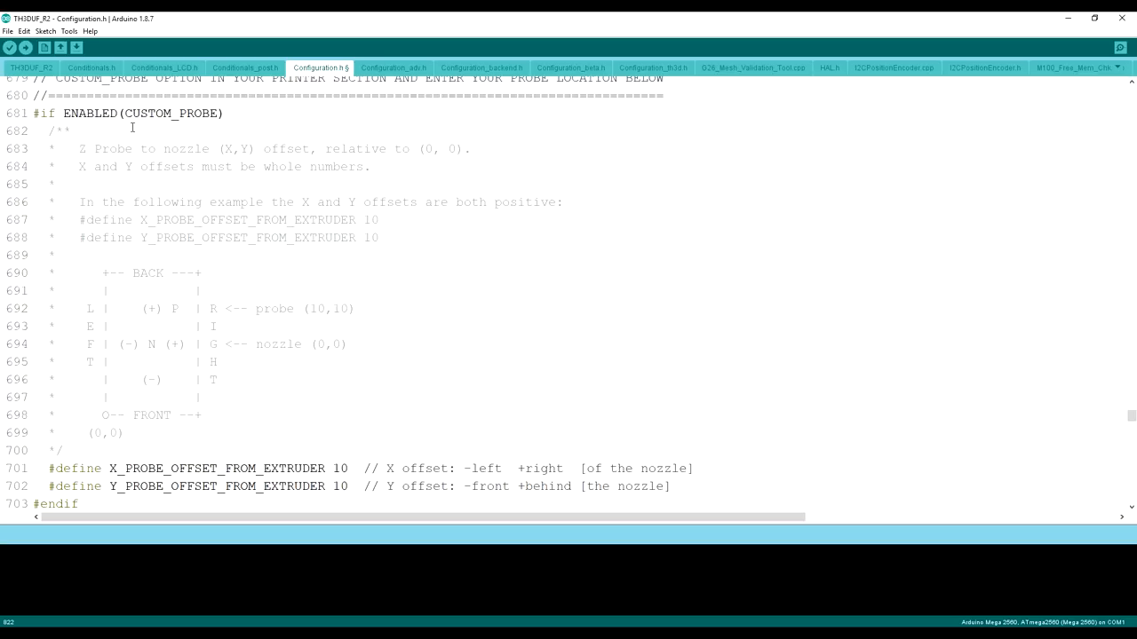
{"action": "mouse_move", "coordinate": [142, 201]}
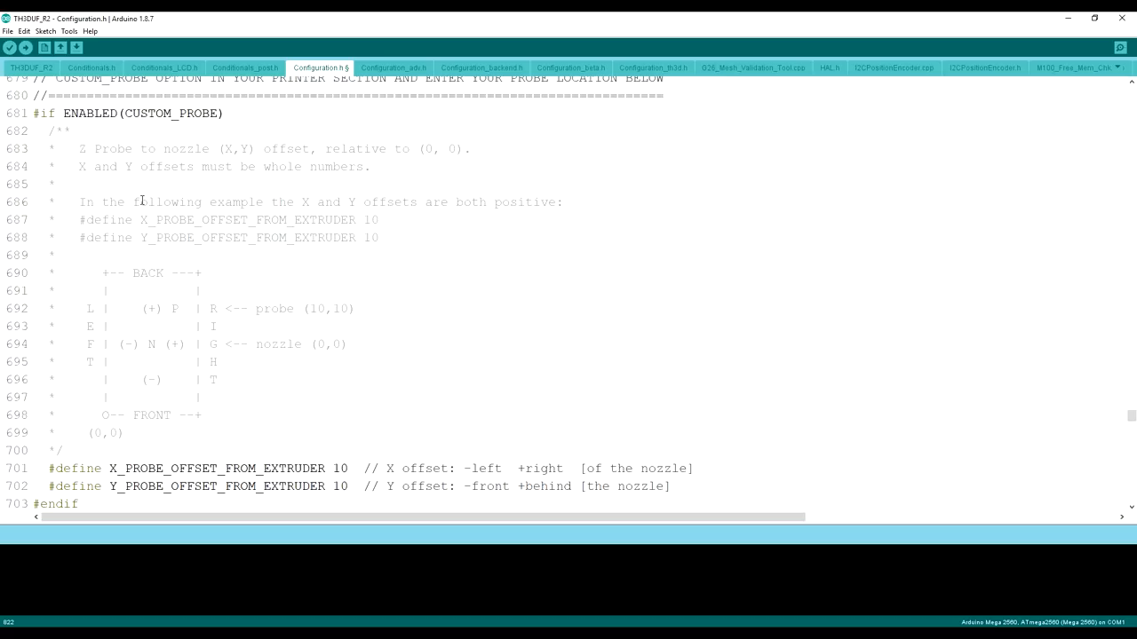
{"action": "mouse_move", "coordinate": [313, 476]}
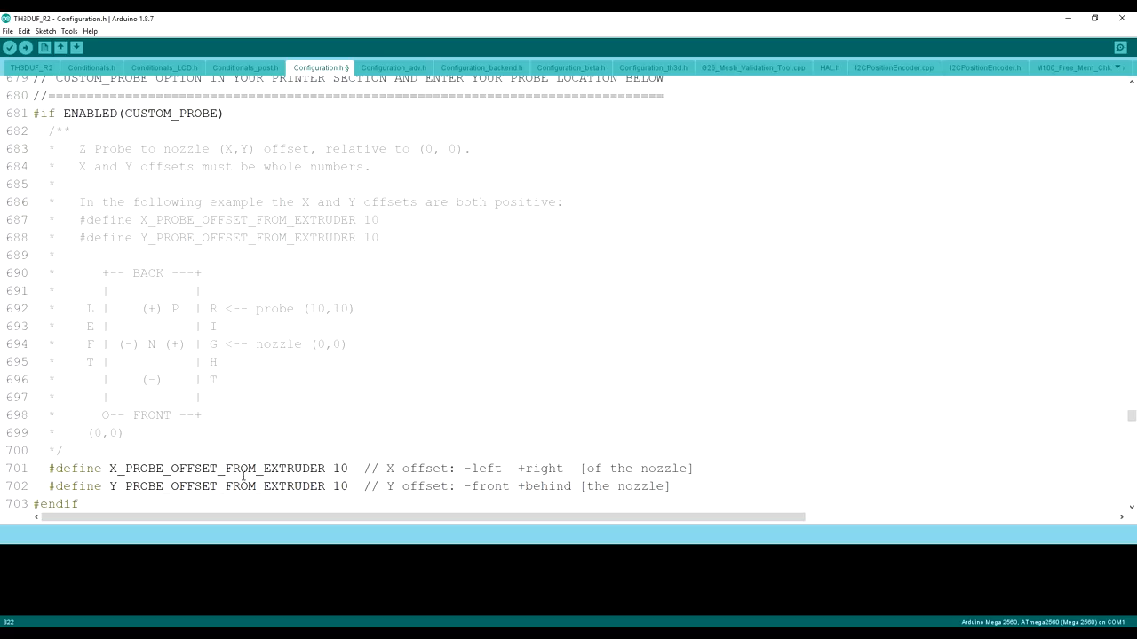
{"action": "mouse_move", "coordinate": [235, 460]}
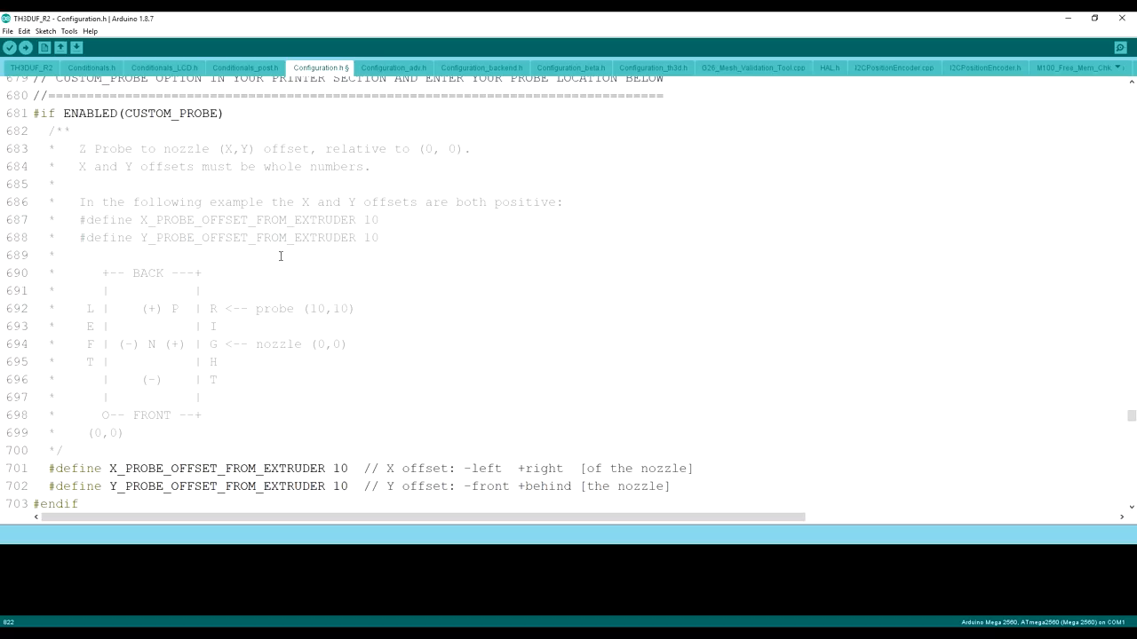
- Set X_PROBE_OFFSET_FROM_EXTRUDER to -42 (negative X is left of the nozzle)
{"action": "scroll", "scroll_direction": "down", "scroll_amount": 3}
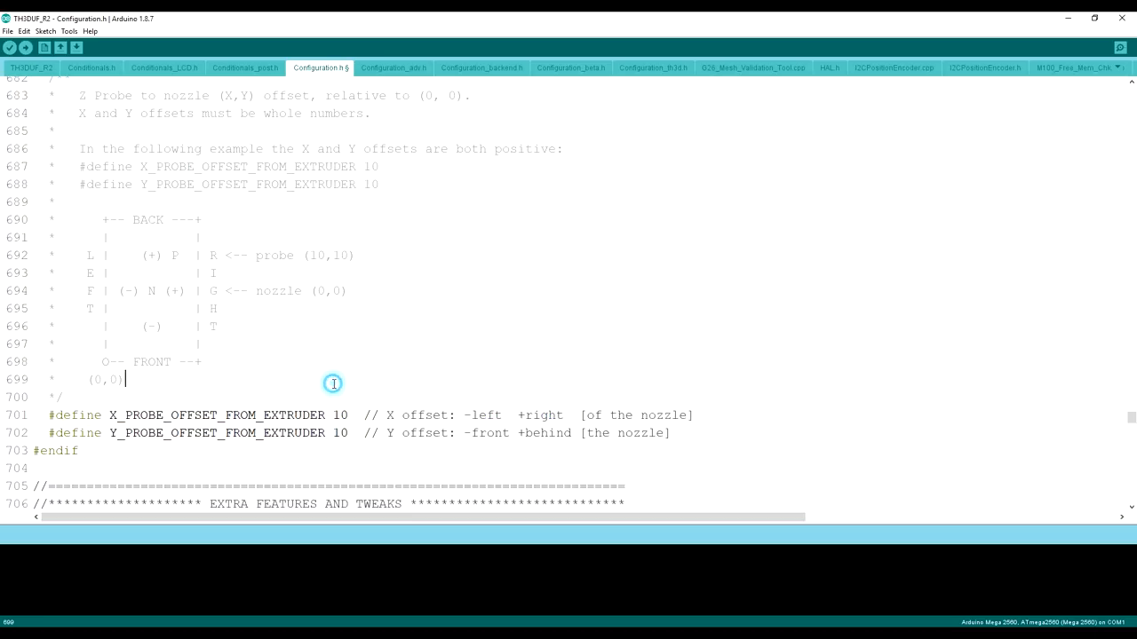
{"action": "mouse_move", "coordinate": [305, 408]}
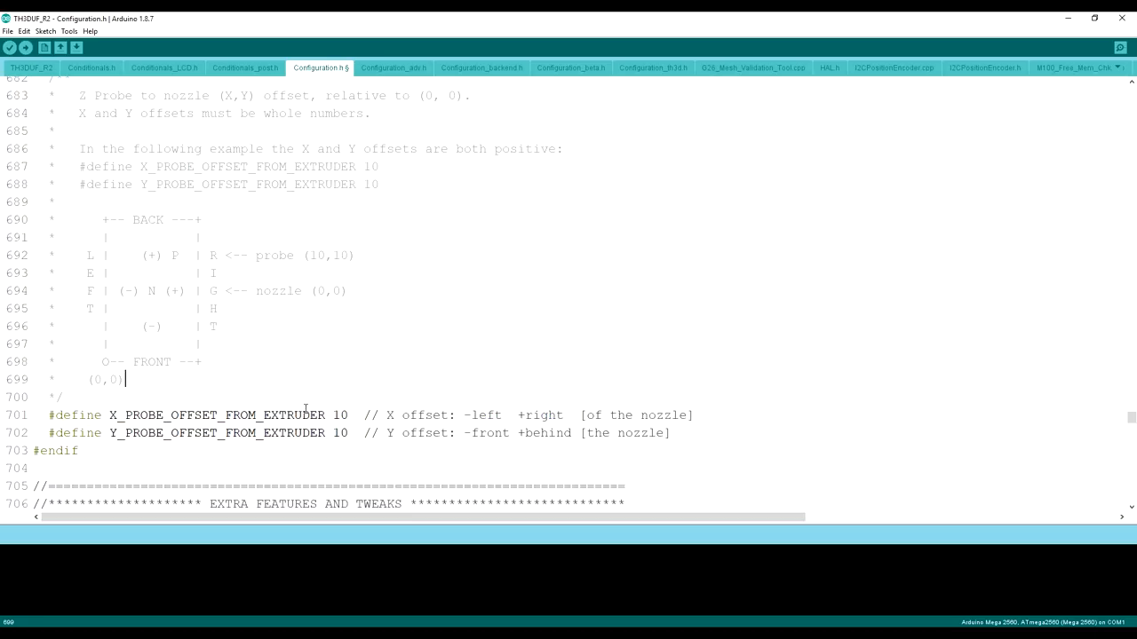
{"action": "double_click", "coordinate": [341, 416]}
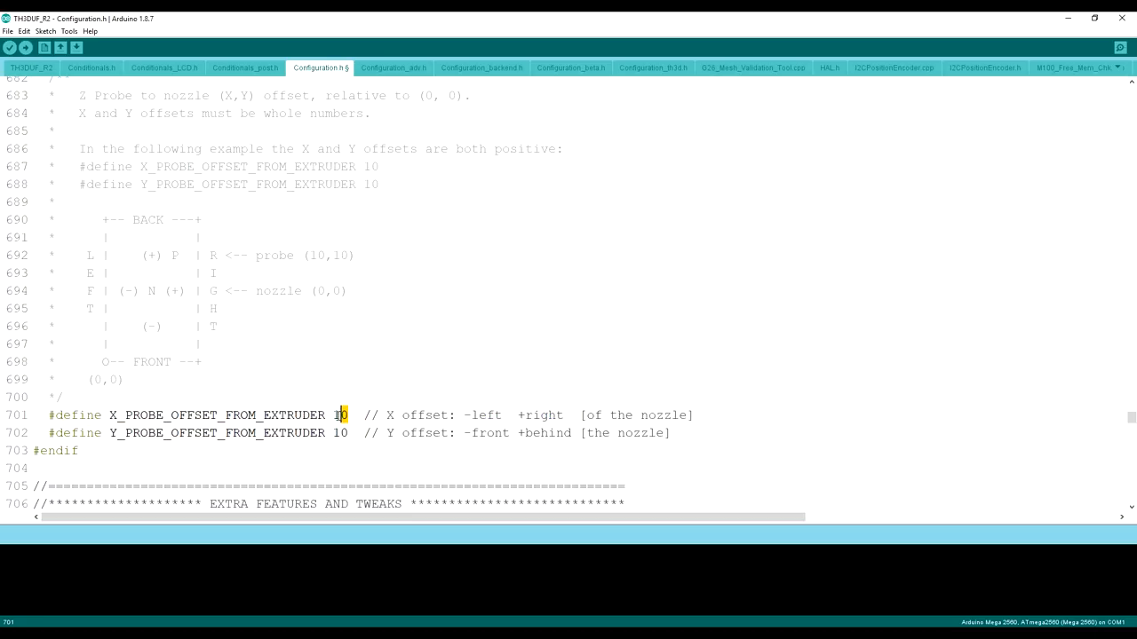
{"action": "double_click", "coordinate": [341, 416]}
{"action": "type", "text": "-"}
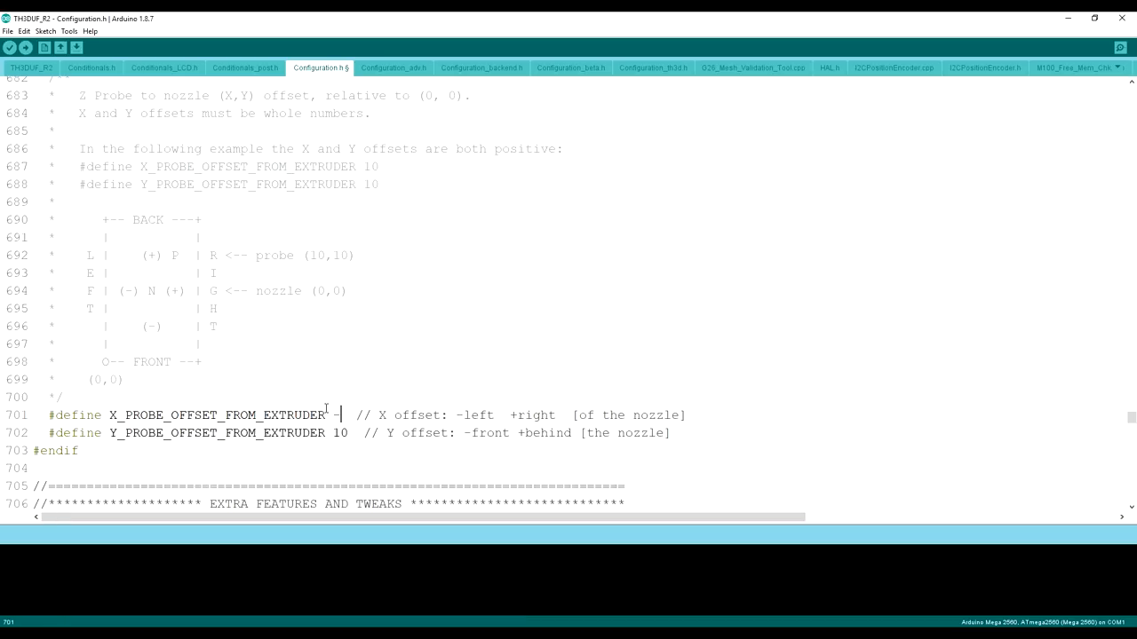
{"action": "type", "text": "42"}
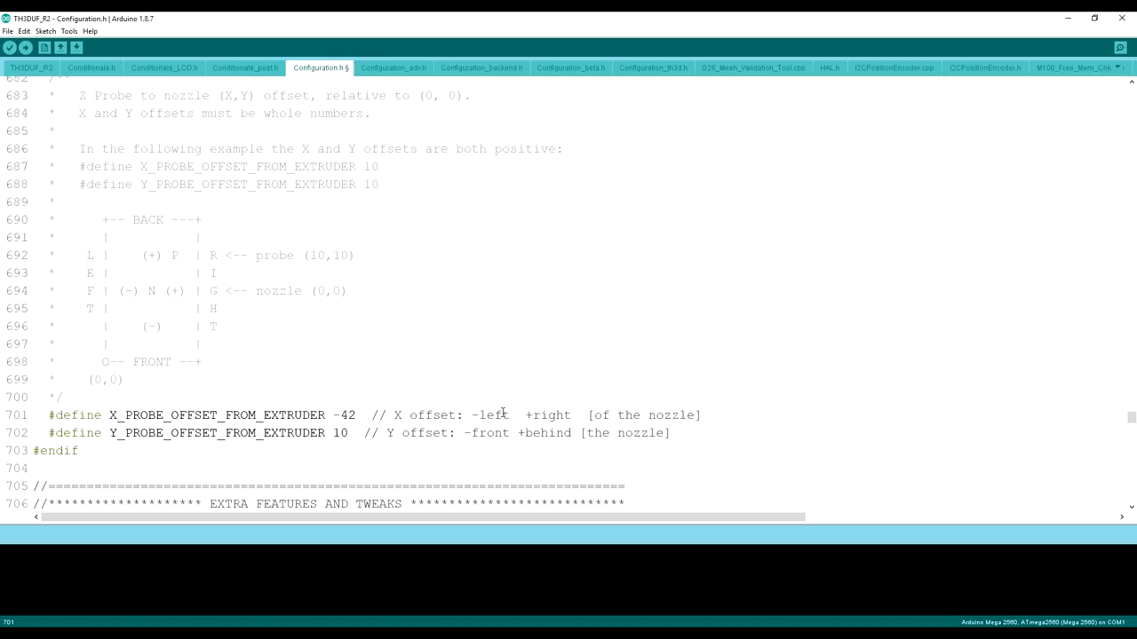
{"action": "double_click", "coordinate": [488, 416]}
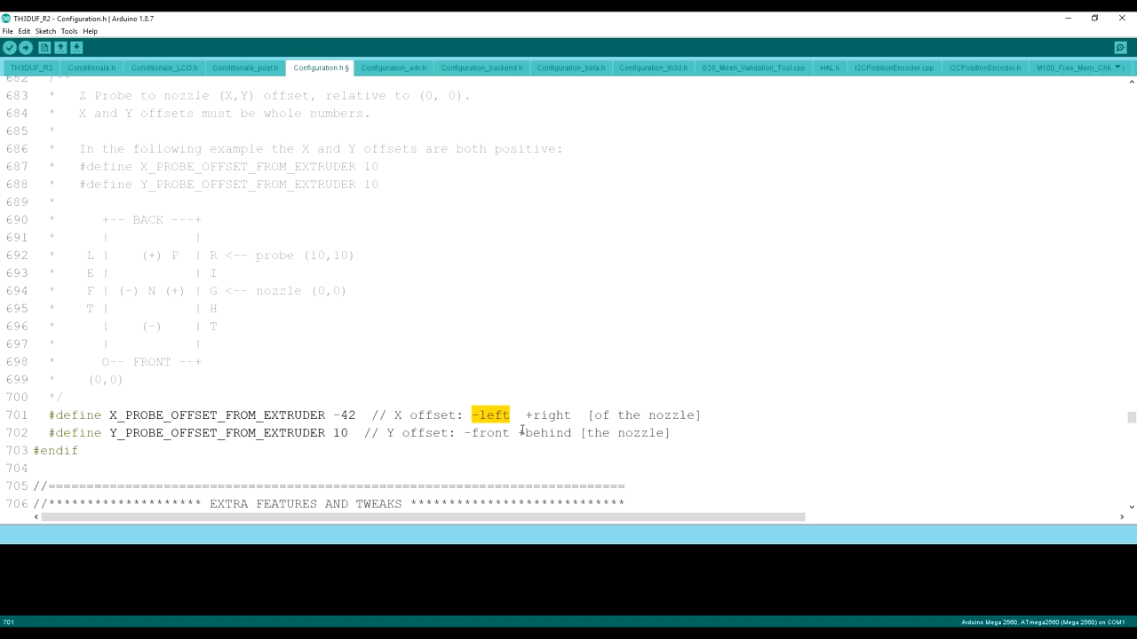
{"action": "double_click", "coordinate": [561, 415]}
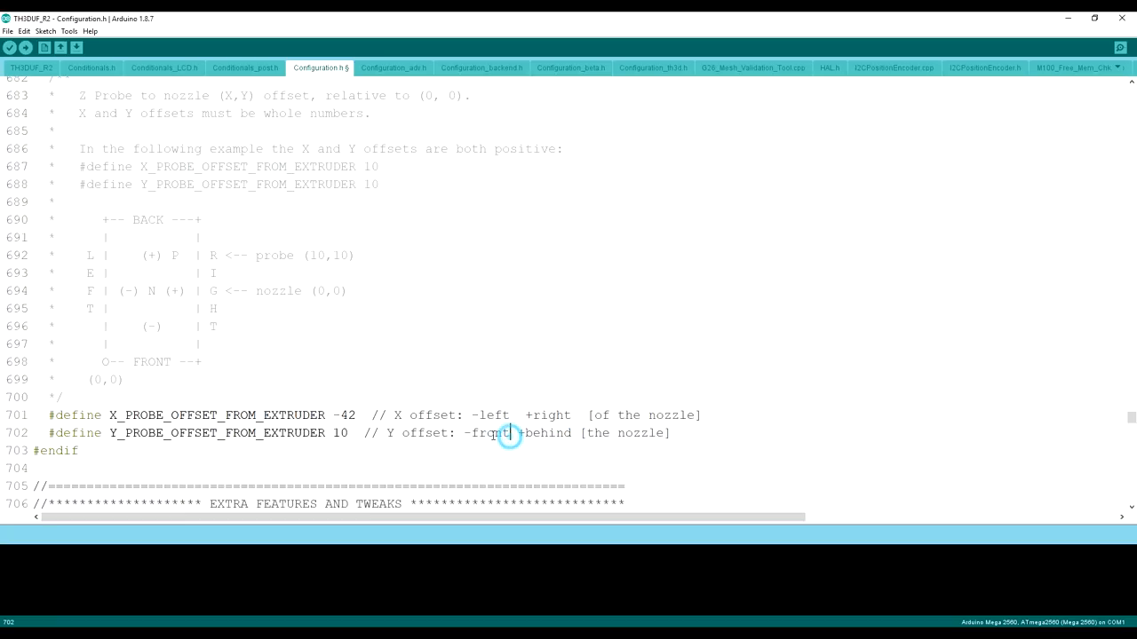
- Set Y_PROBE_OFFSET_FROM_EXTRUDER to -5 (negative Y is in front of the nozzle)
{"action": "left_click", "coordinate": [373, 441]}
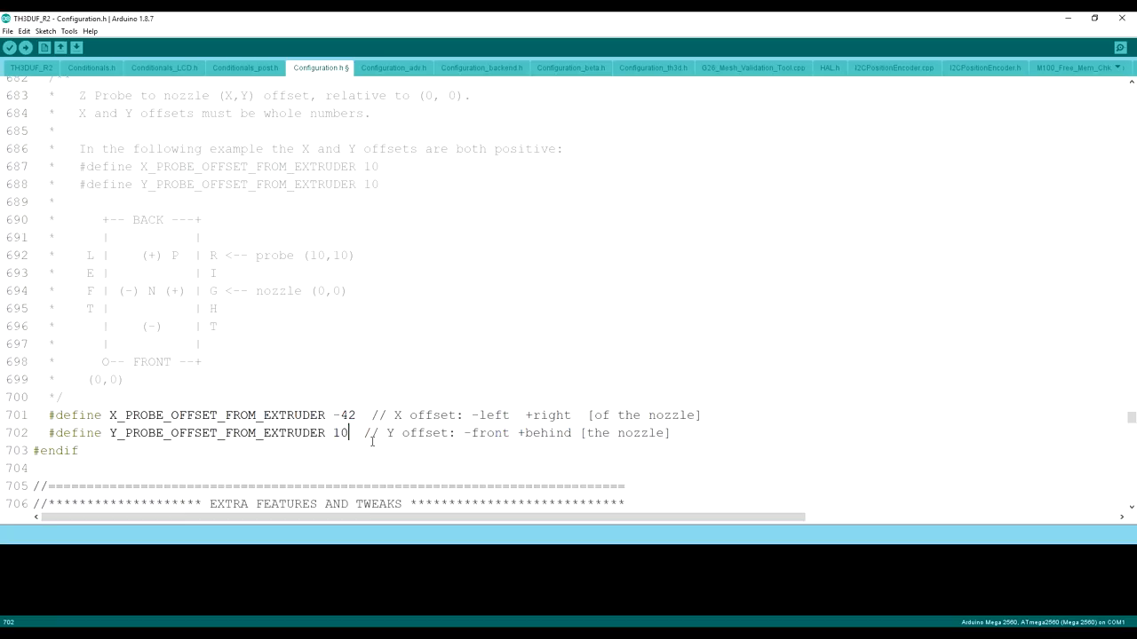
{"action": "key", "text": "backspace"}
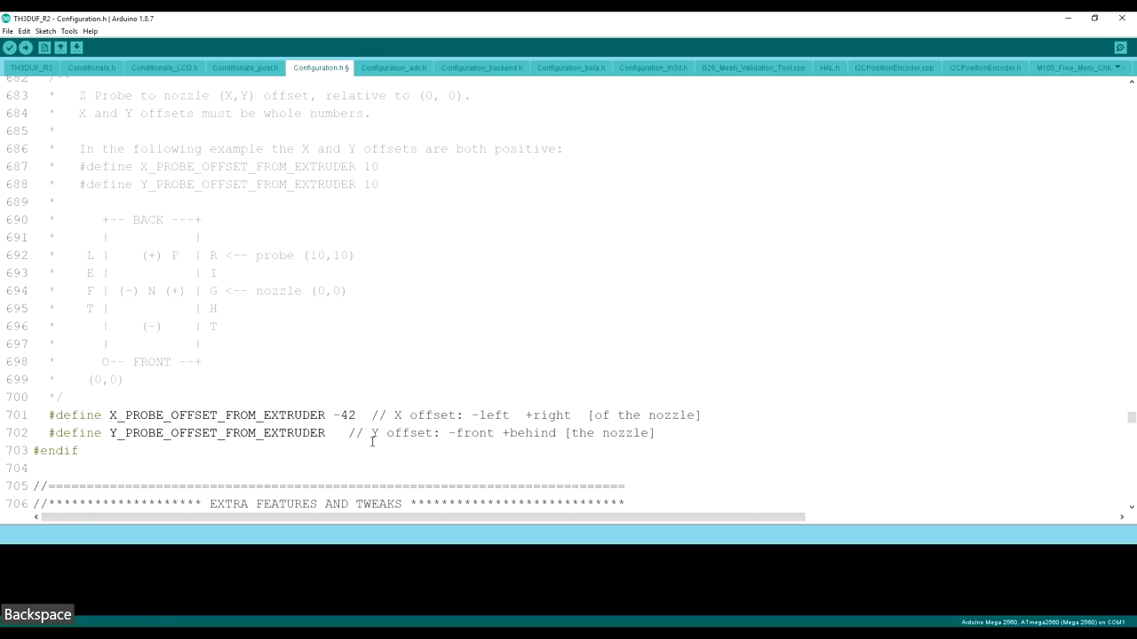
{"action": "type", "text": "5"}
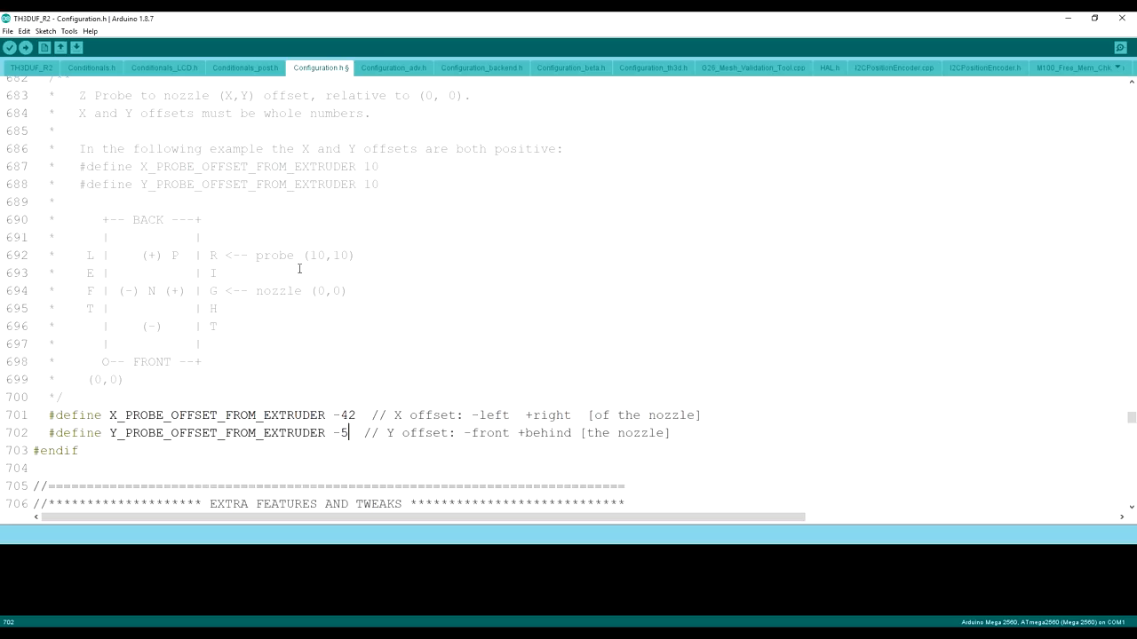
{"action": "scroll", "scroll_direction": "down", "scroll_amount": 3}
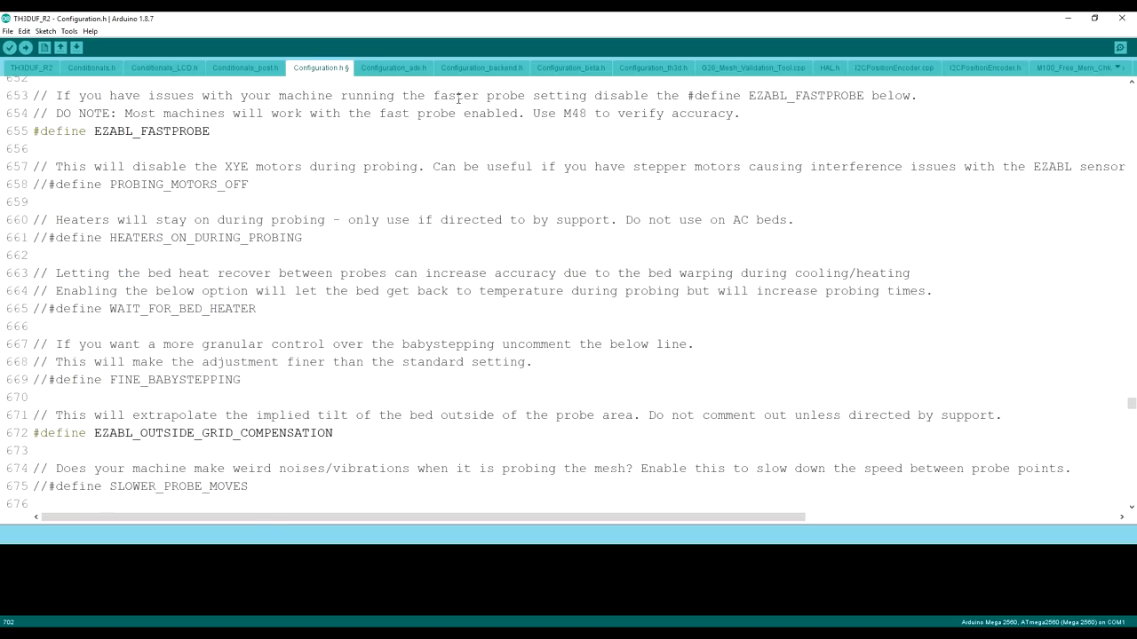
- In Configuration_backend.h, set up Find 'FIX_MOUNTED_PROBE' with Replace 'BLTOUCH'
{"action": "left_click", "coordinate": [479, 68]}
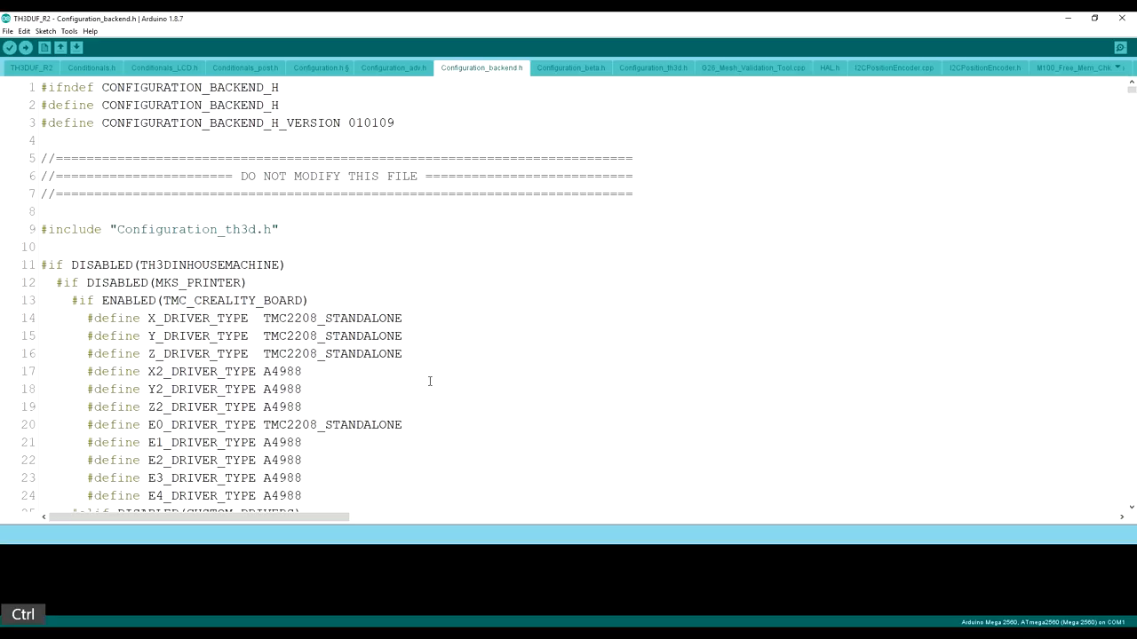
{"action": "key", "text": "ctrl+f"}
{"action": "type", "text": "fix_"}
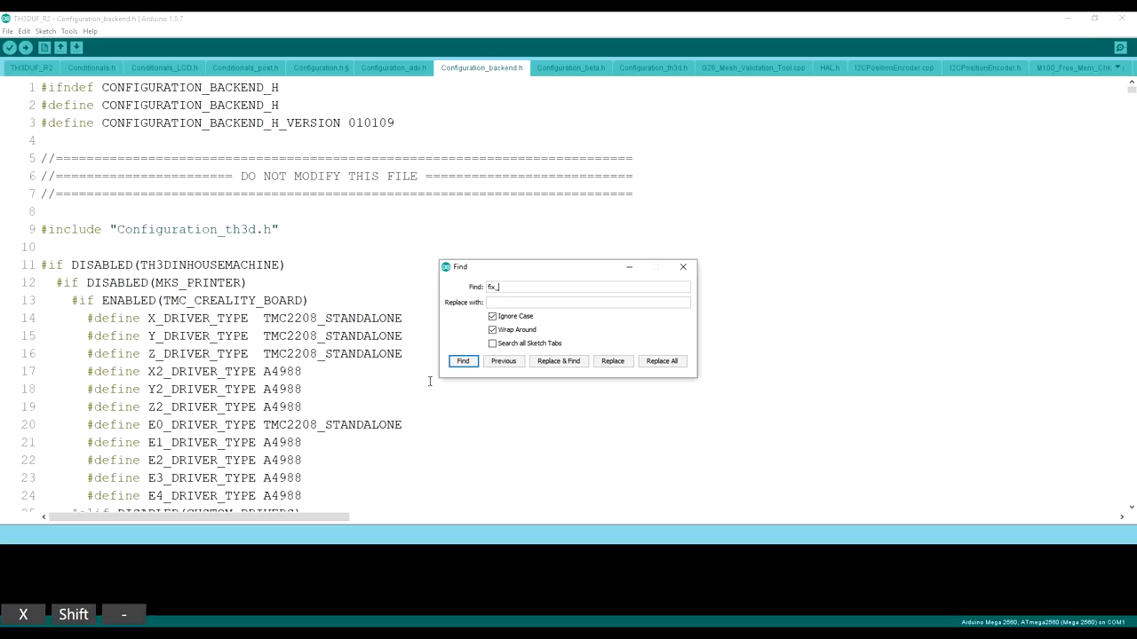
{"action": "left_click", "coordinate": [462, 361]}
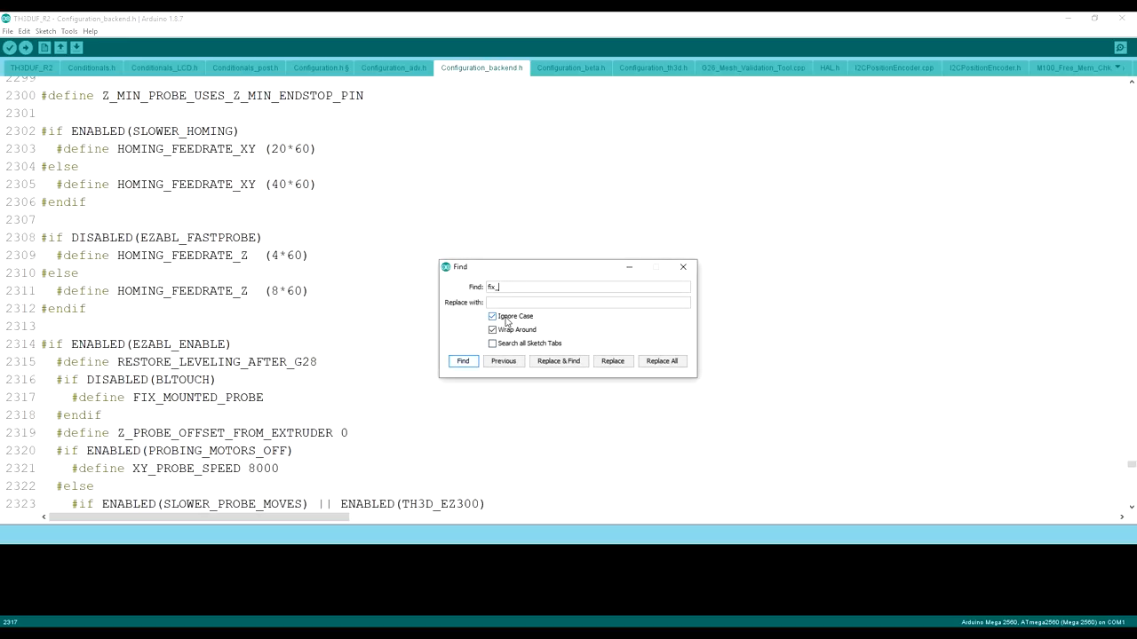
{"action": "key", "text": "Backspace"}
{"action": "type", "text": "FIZ"}
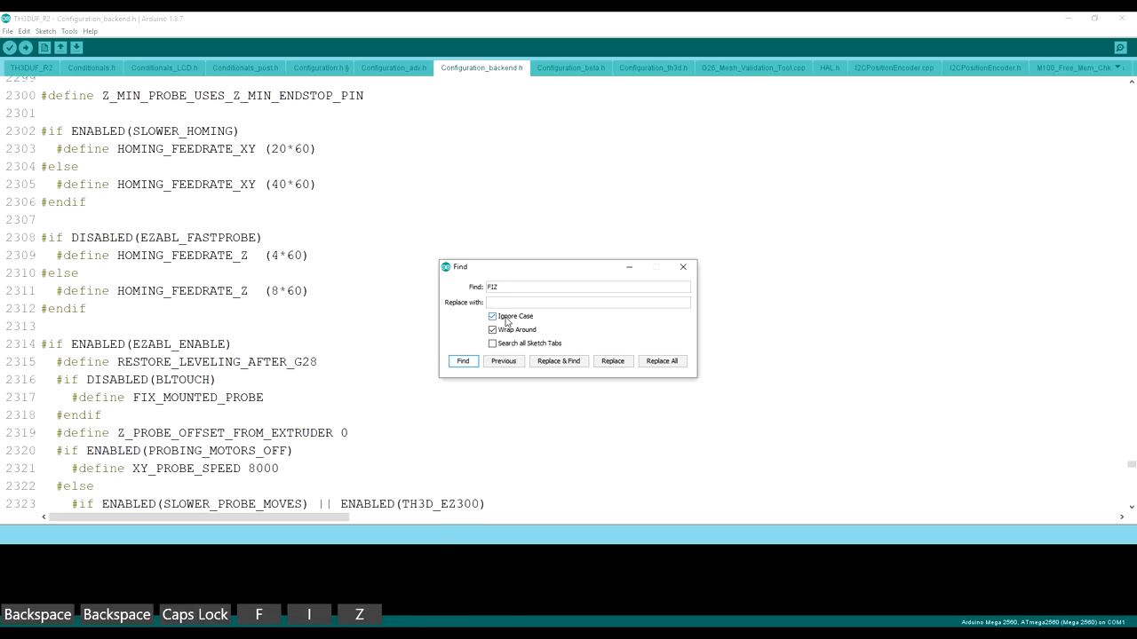
{"action": "type", "text": "FIX_"}
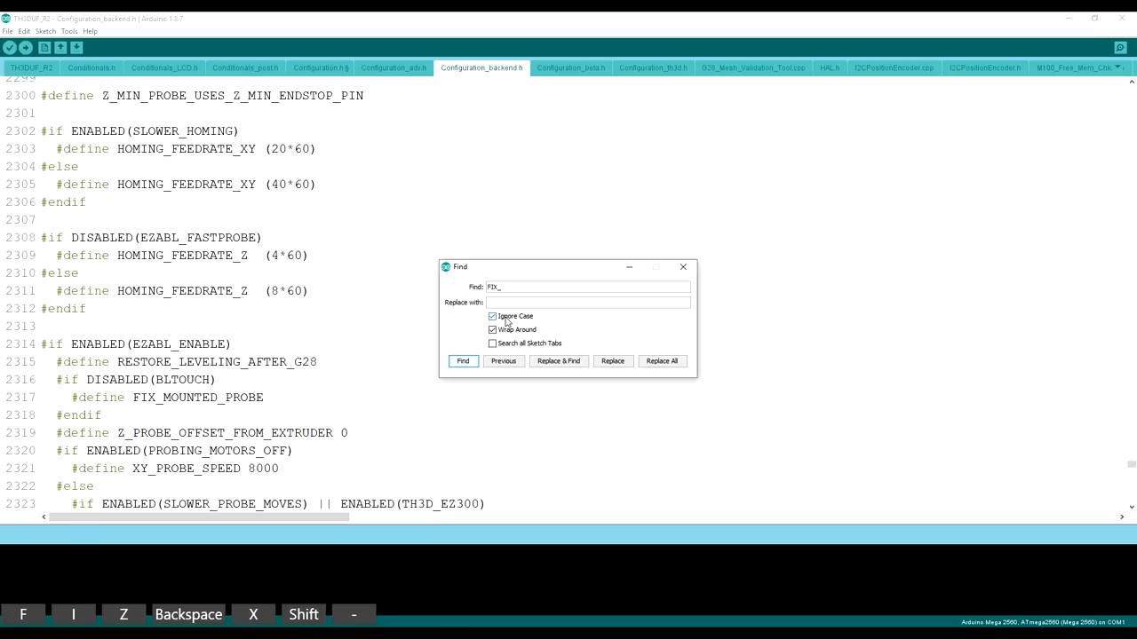
{"action": "type", "text": "MU"}
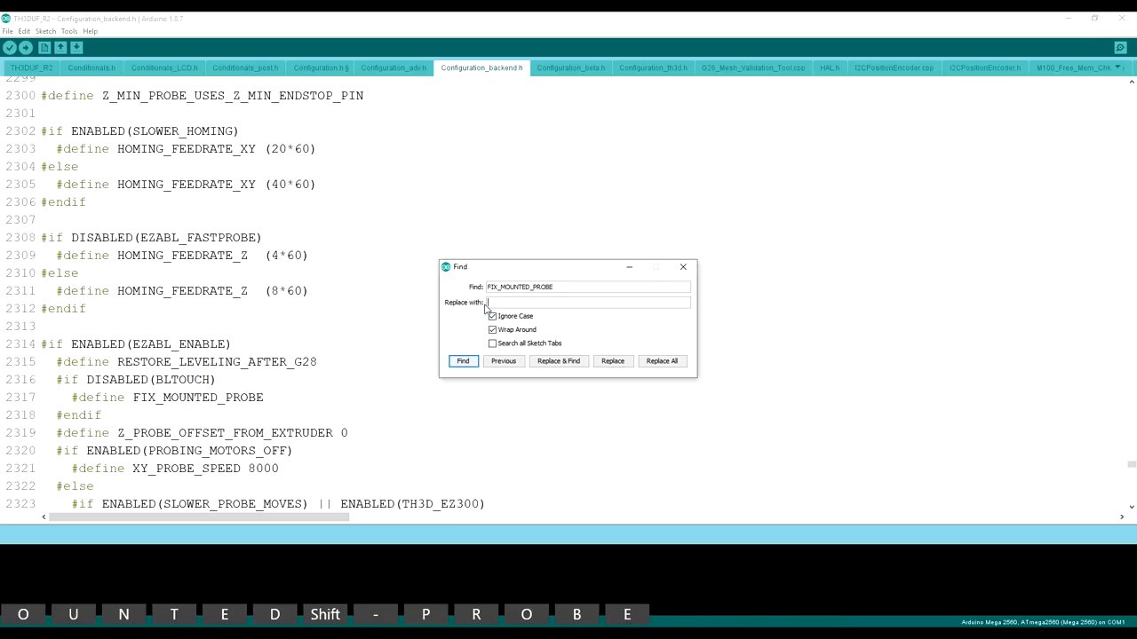
{"action": "type", "text": "BLTOUCH"}
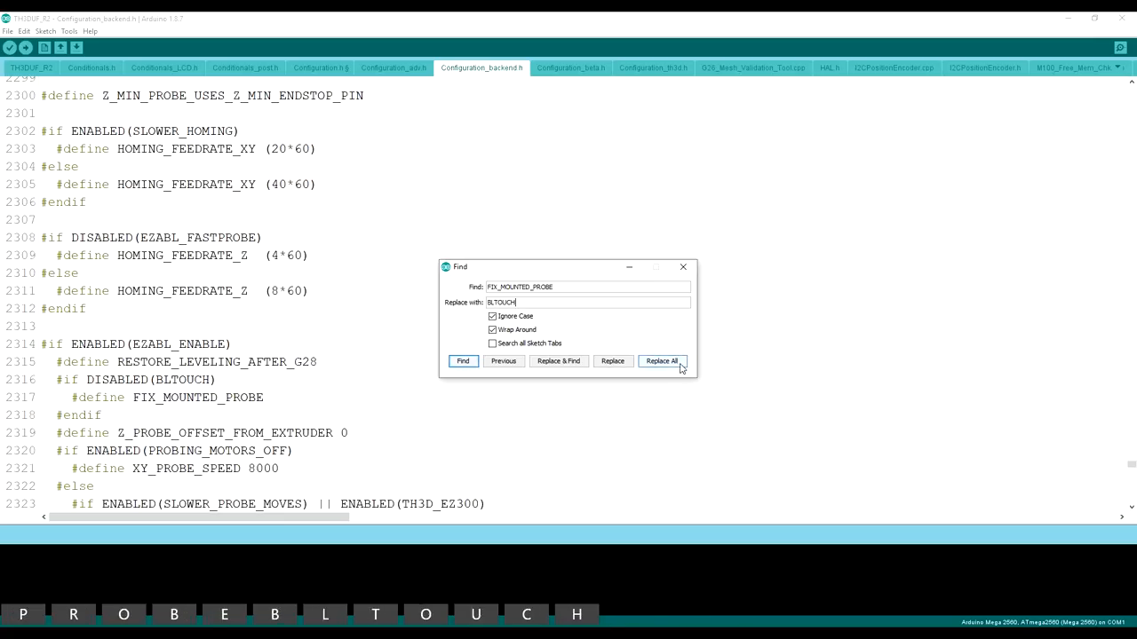
- Replace all FIX_MOUNTED_PROBE with BLTOUCH and confirm none remain
{"action": "left_click", "coordinate": [660, 361]}
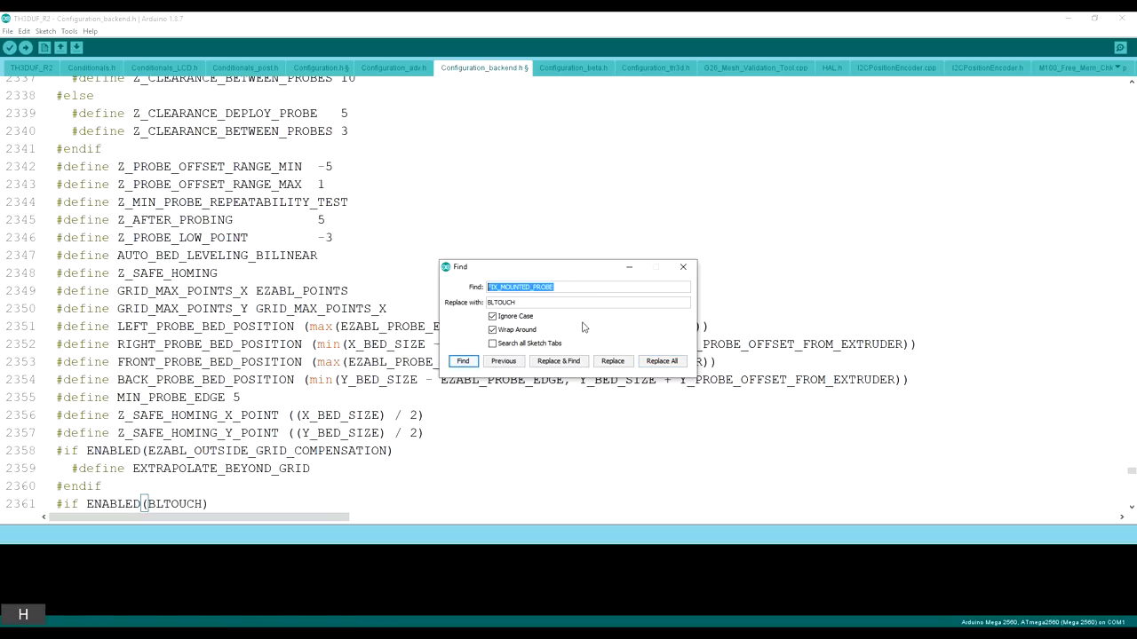
{"action": "left_click", "coordinate": [462, 360]}
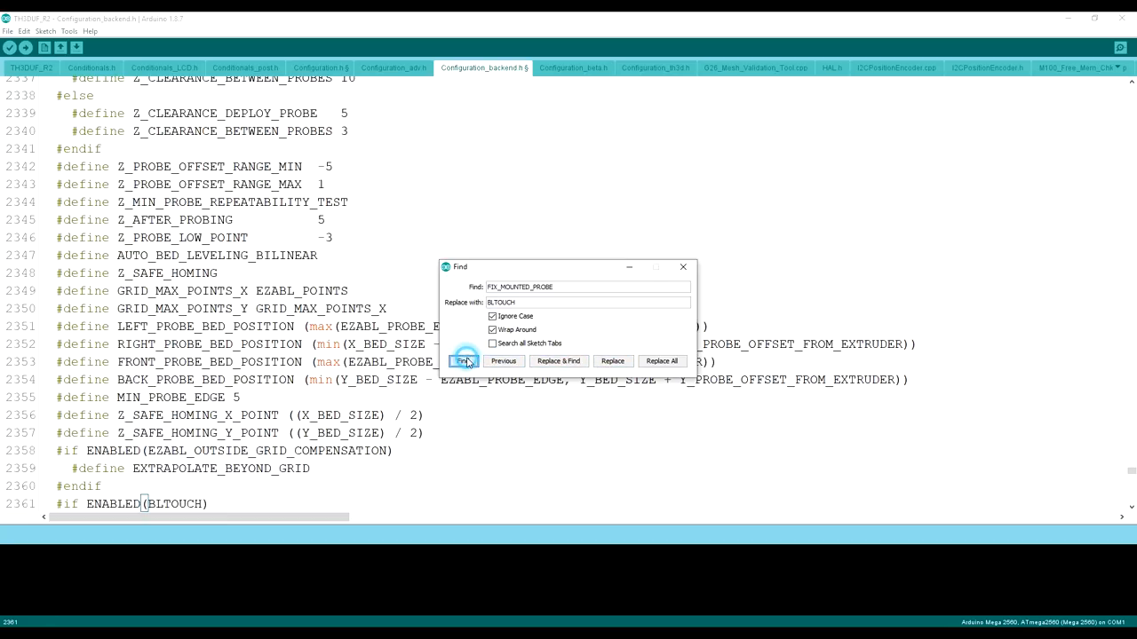
{"action": "left_click", "coordinate": [461, 361]}
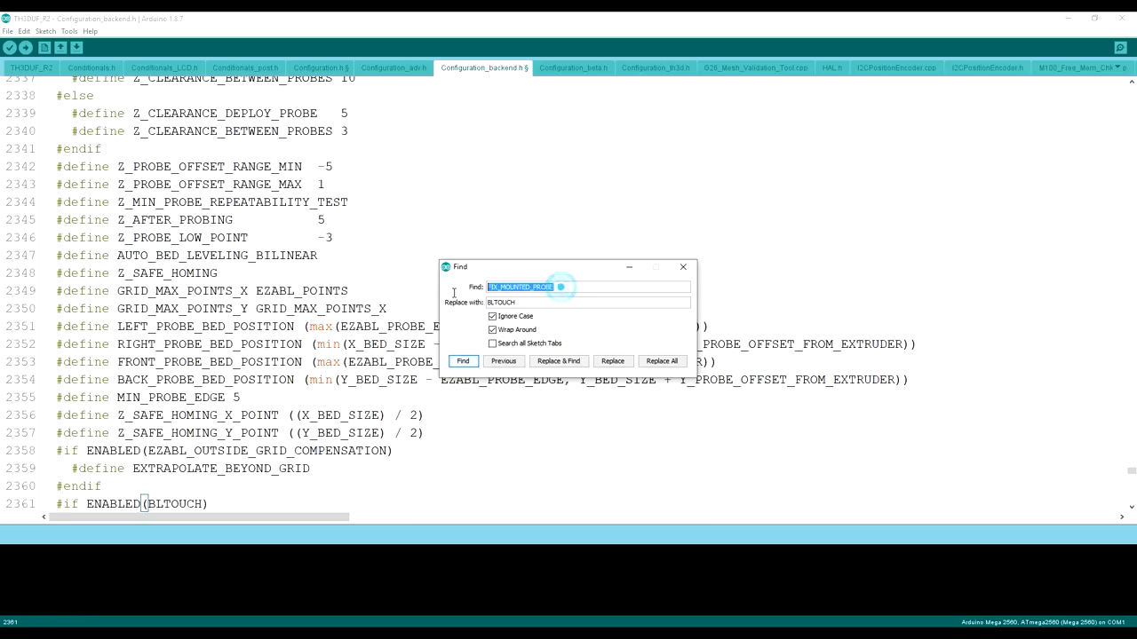
{"action": "key", "text": "backspace"}
{"action": "type", "text": "BLTOUCH"}
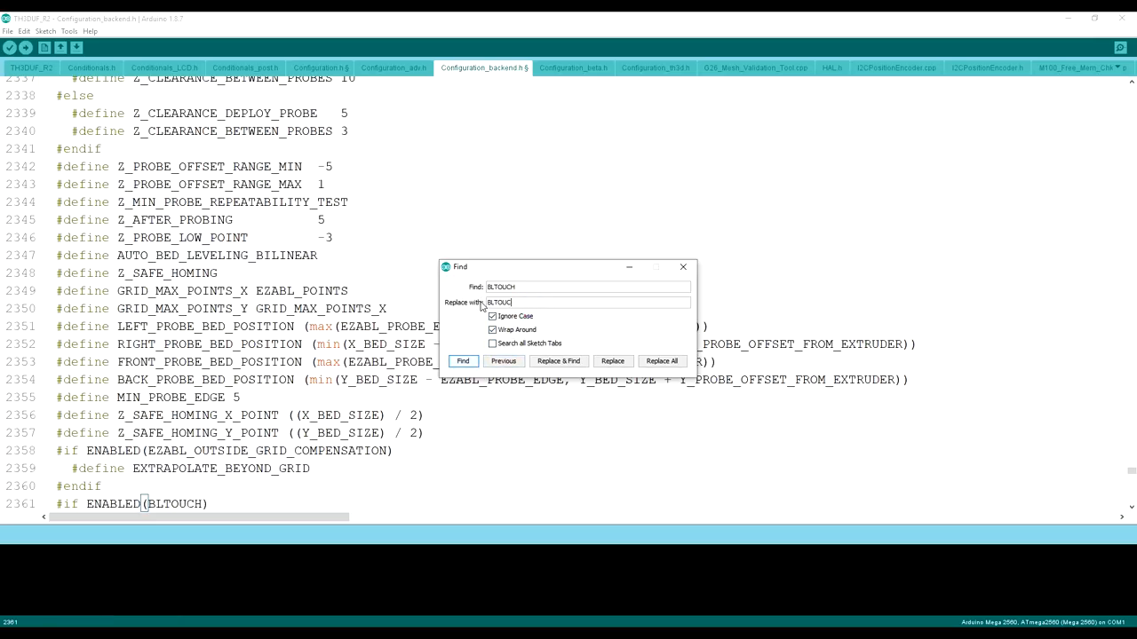
- Step through each BLTOUCH occurrence in the backend file, then close the search
{"action": "left_click", "coordinate": [462, 361]}
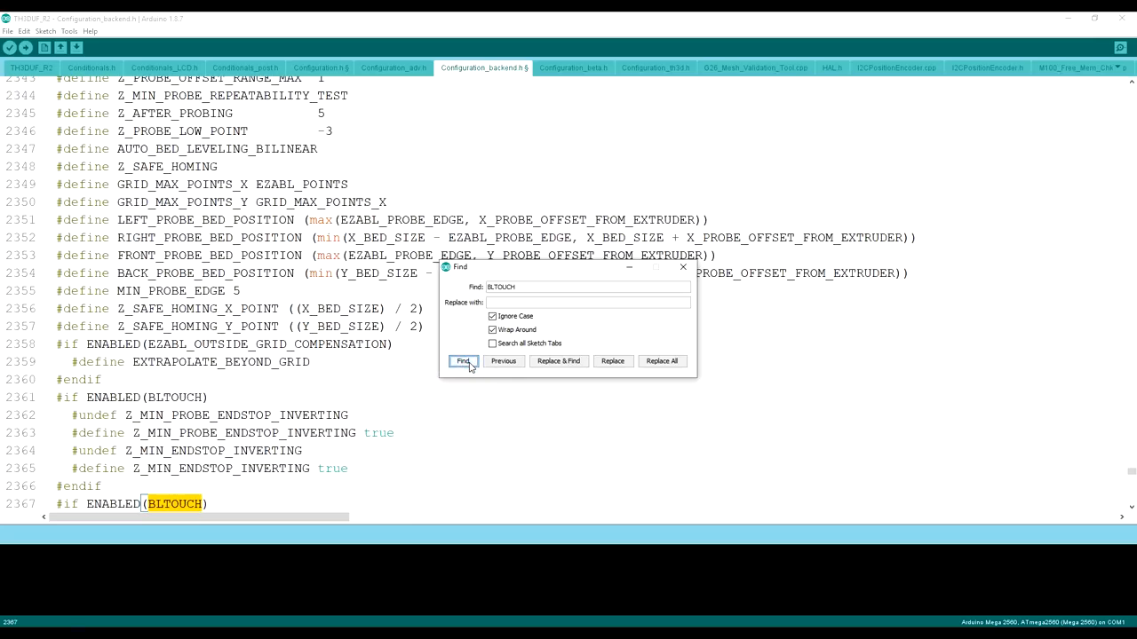
{"action": "left_click", "coordinate": [462, 361]}
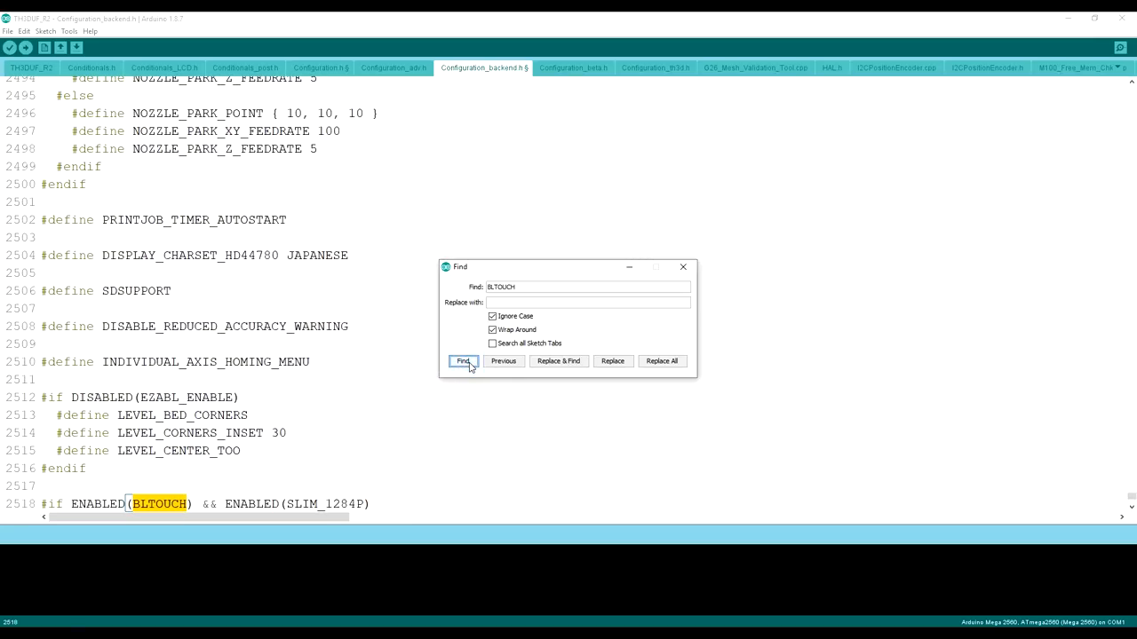
{"action": "left_click", "coordinate": [462, 361]}
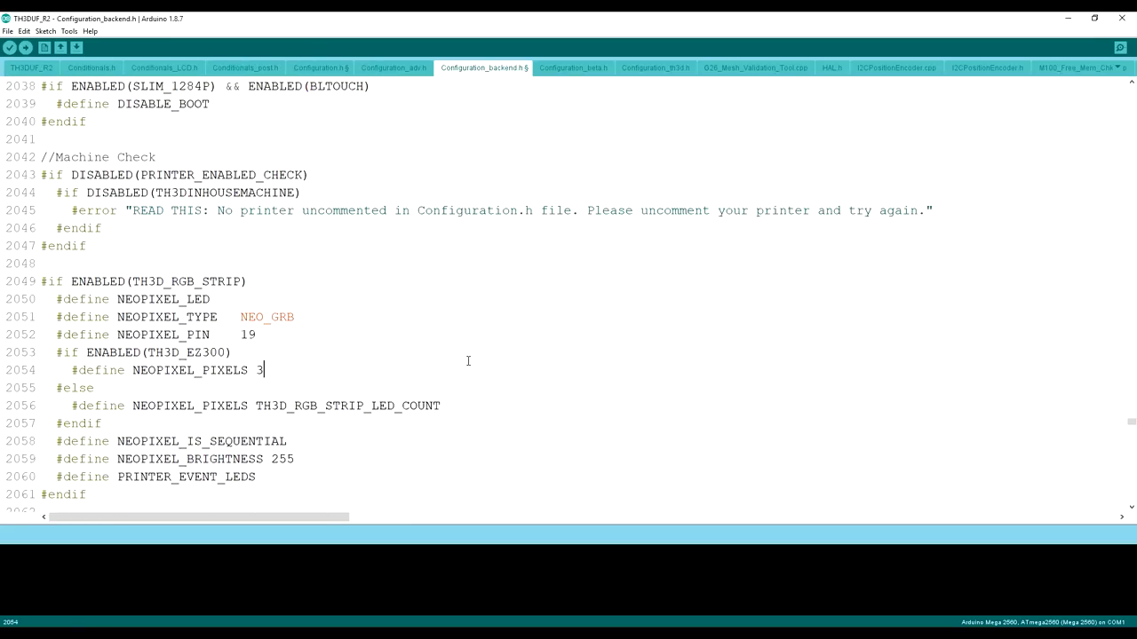
{"action": "key", "text": "ctrl+f"}
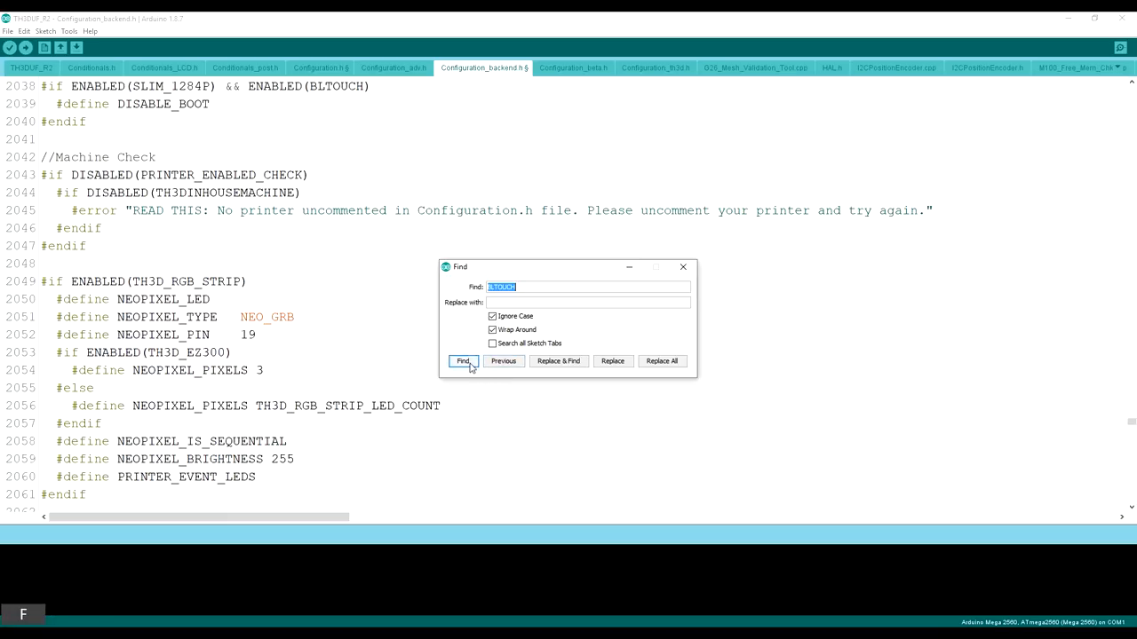
{"action": "left_click", "coordinate": [462, 360]}
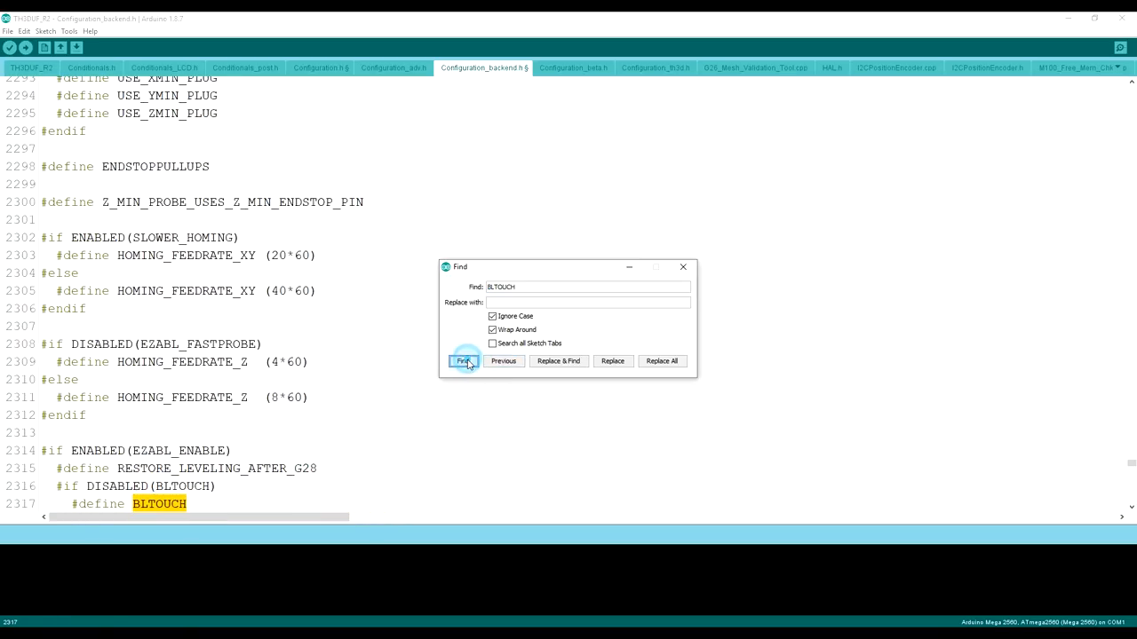
{"action": "left_click", "coordinate": [461, 361]}
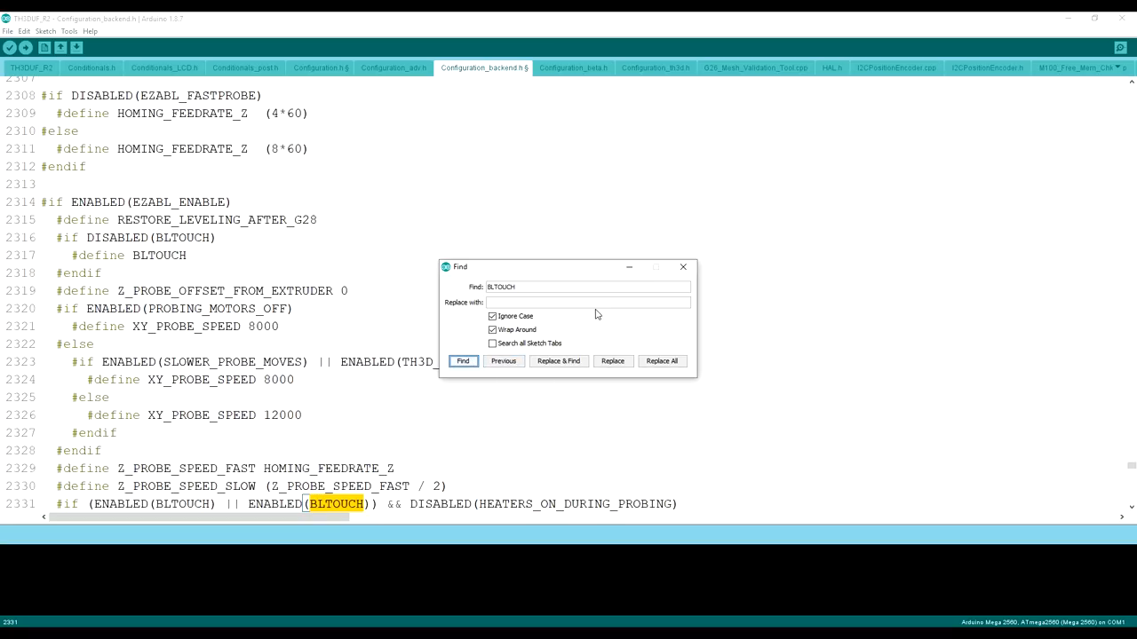
{"action": "mouse_move", "coordinate": [692, 281]}
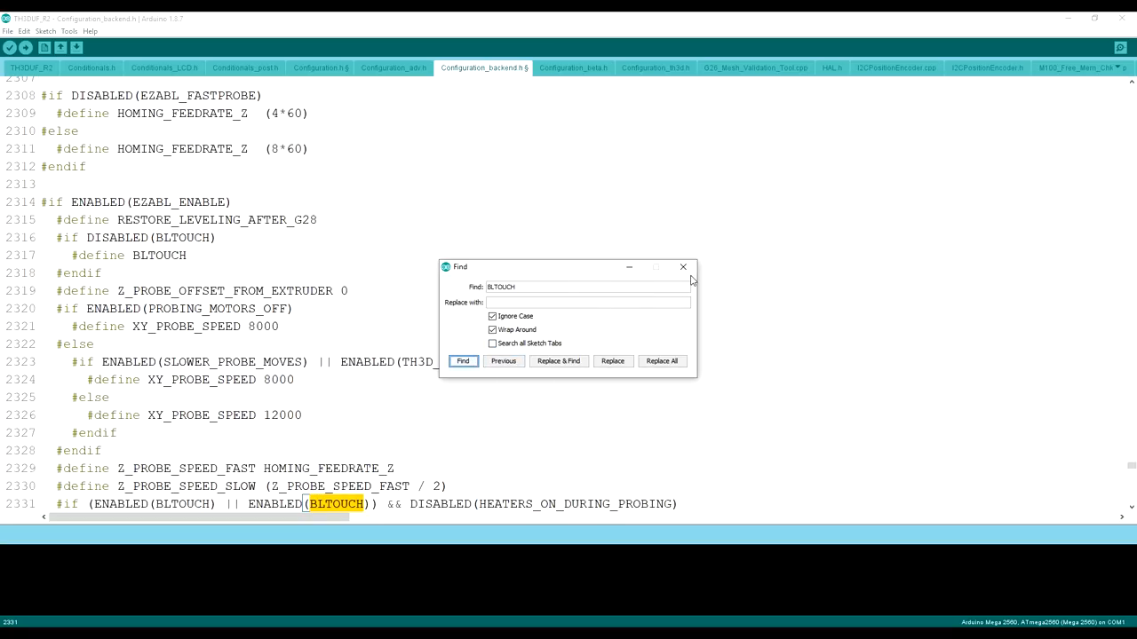
{"action": "left_click", "coordinate": [461, 360]}
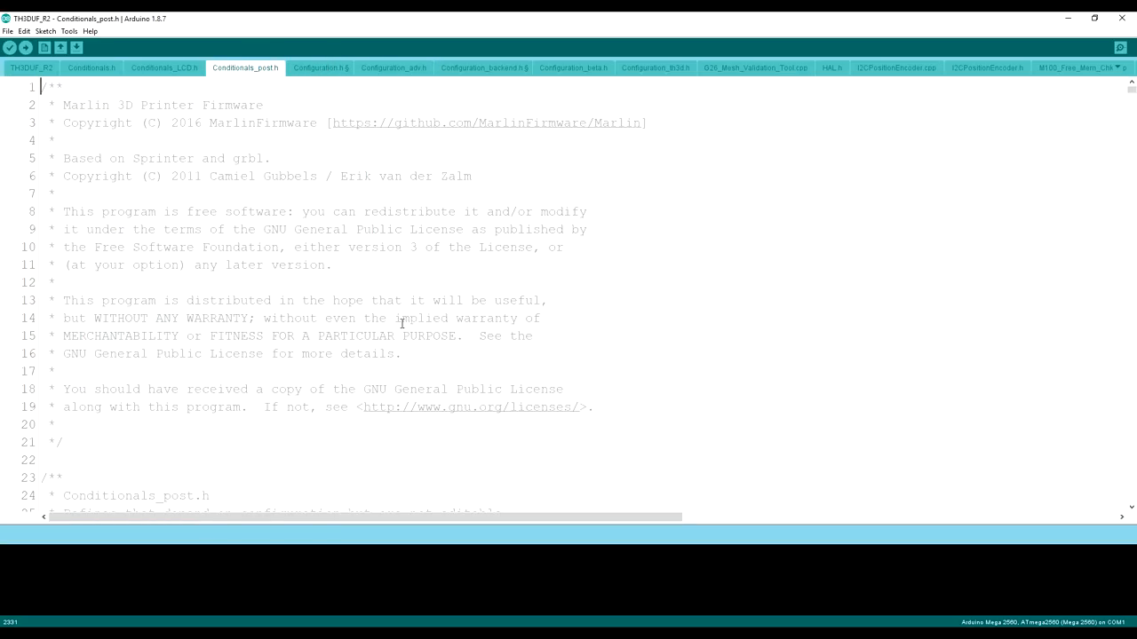
{"action": "mouse_move", "coordinate": [60, 48]}
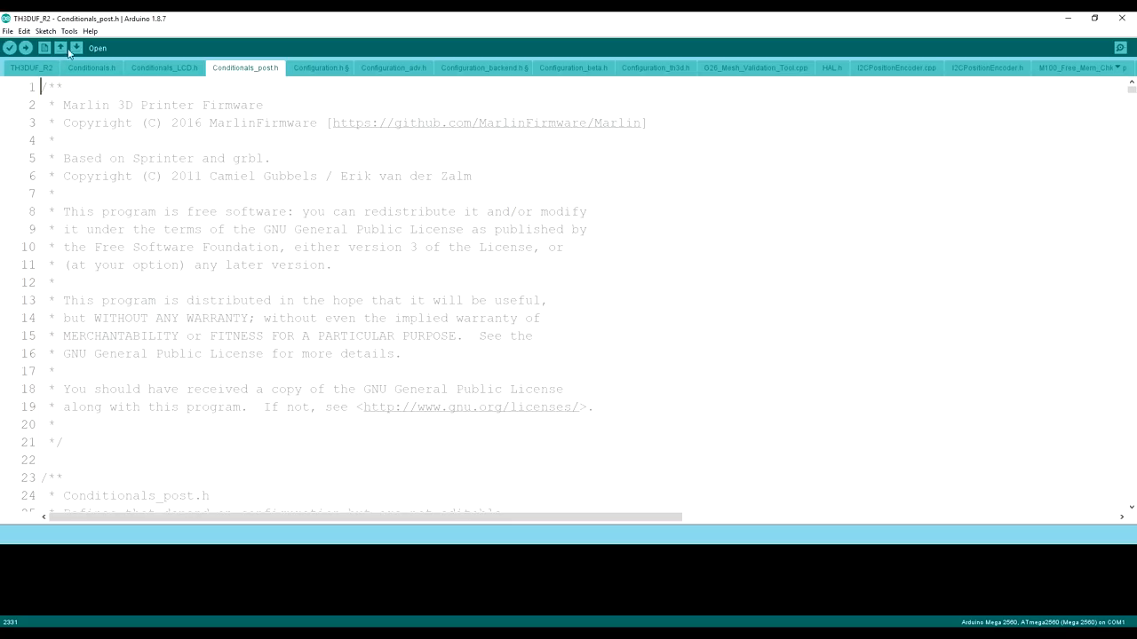
- Select the Sanguino 1284p board with ATmega1284P and port COM5 under Tools
{"action": "left_click", "coordinate": [69, 32]}
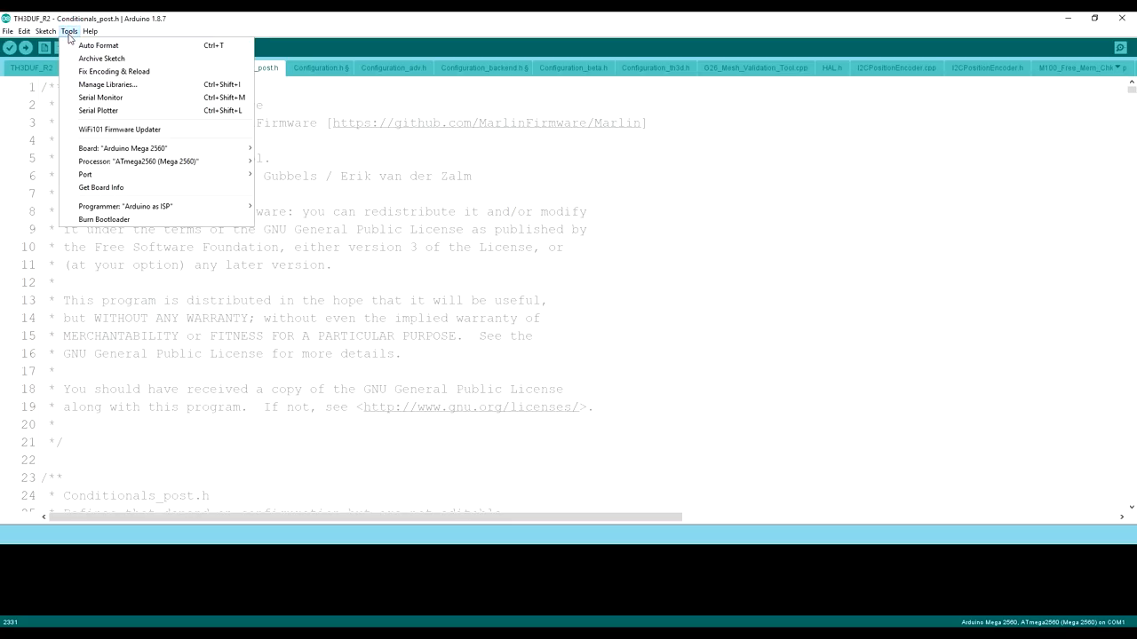
{"action": "mouse_move", "coordinate": [139, 160]}
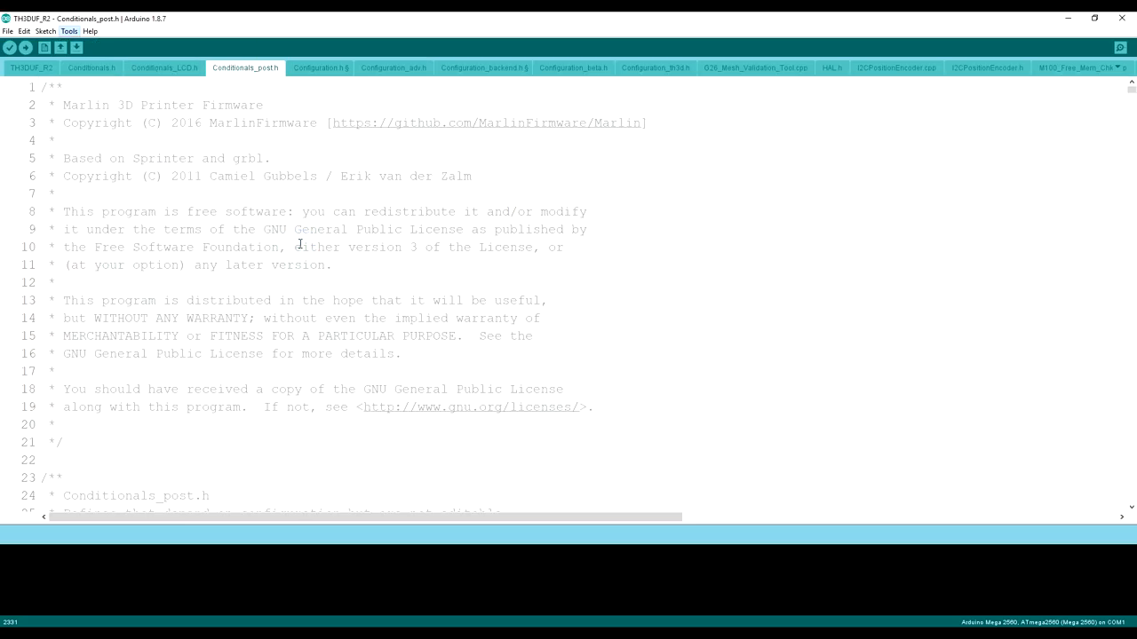
{"action": "left_click", "coordinate": [69, 32]}
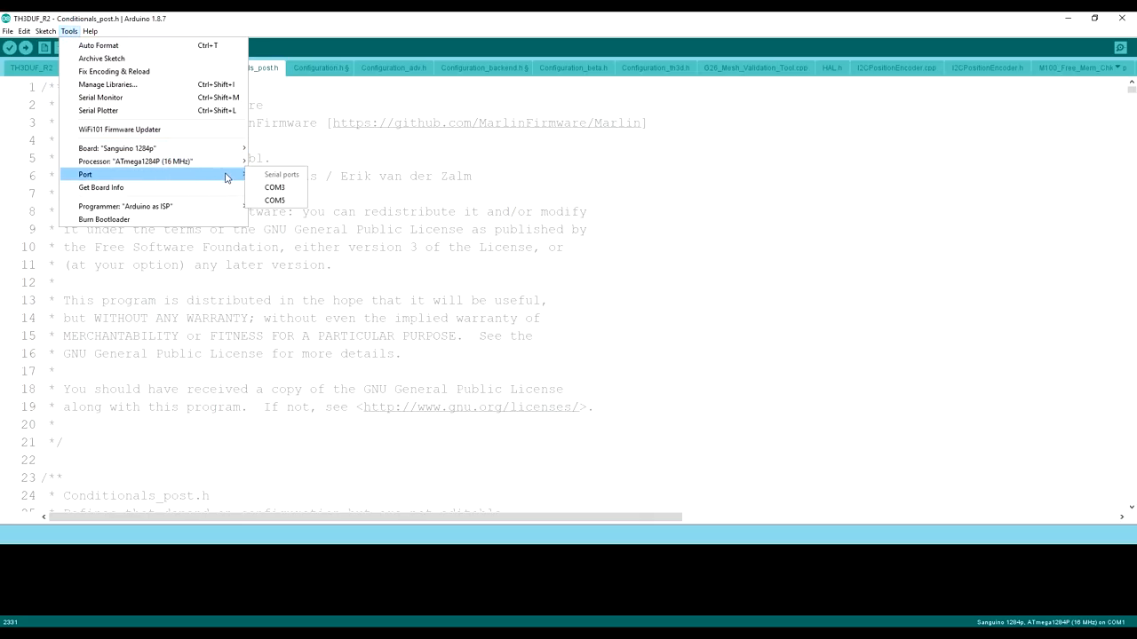
{"action": "mouse_move", "coordinate": [273, 198]}
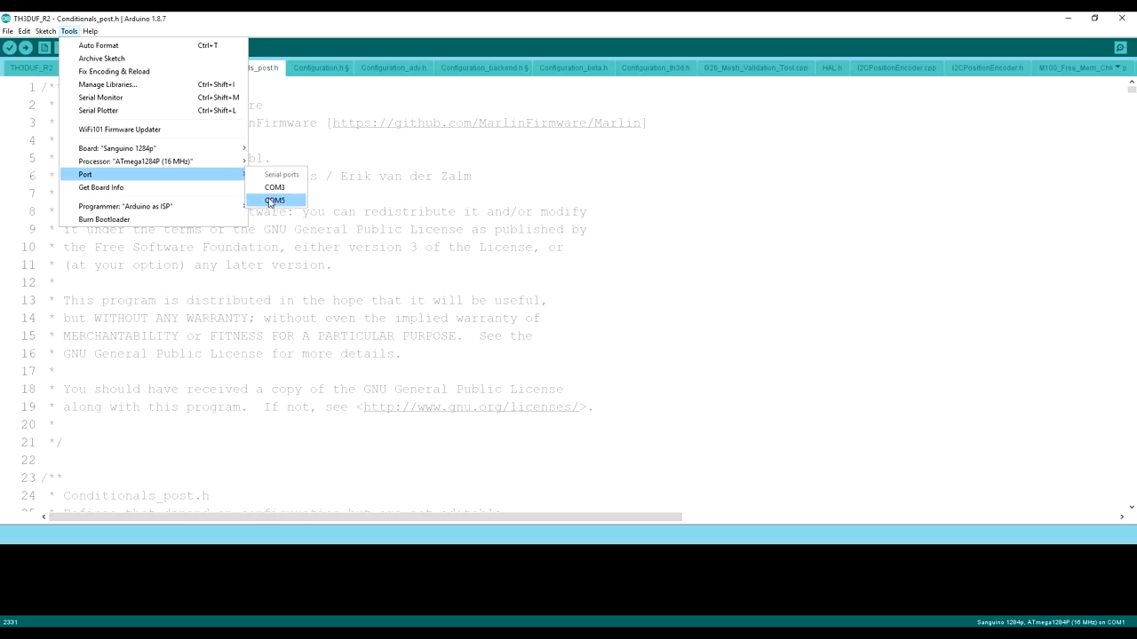
{"action": "mouse_move", "coordinate": [273, 202]}
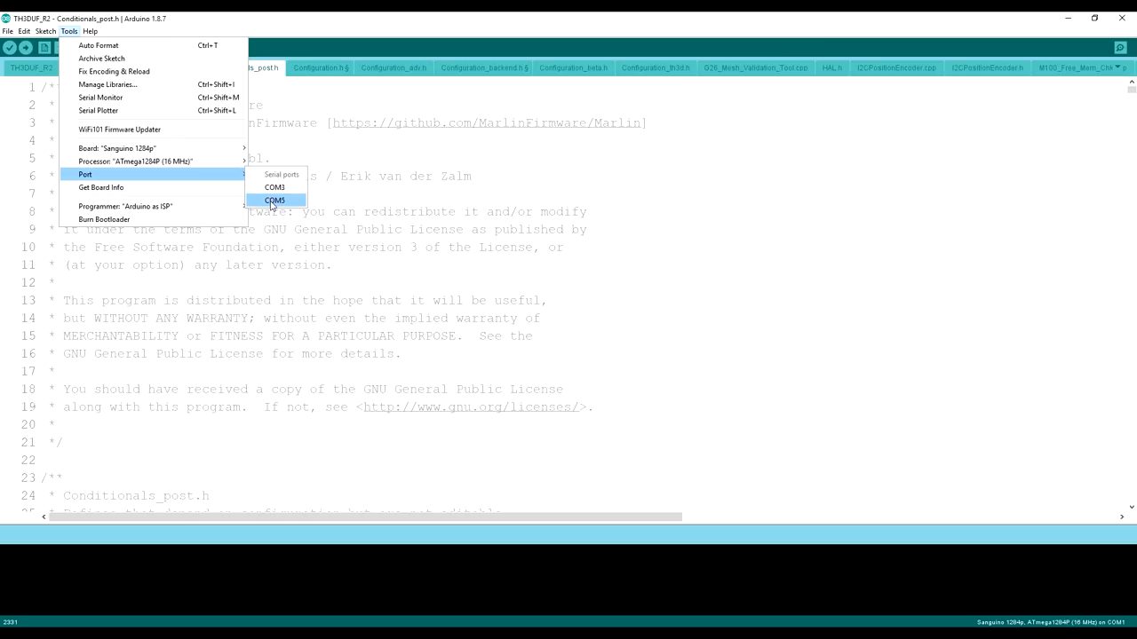
{"action": "left_click", "coordinate": [273, 199]}
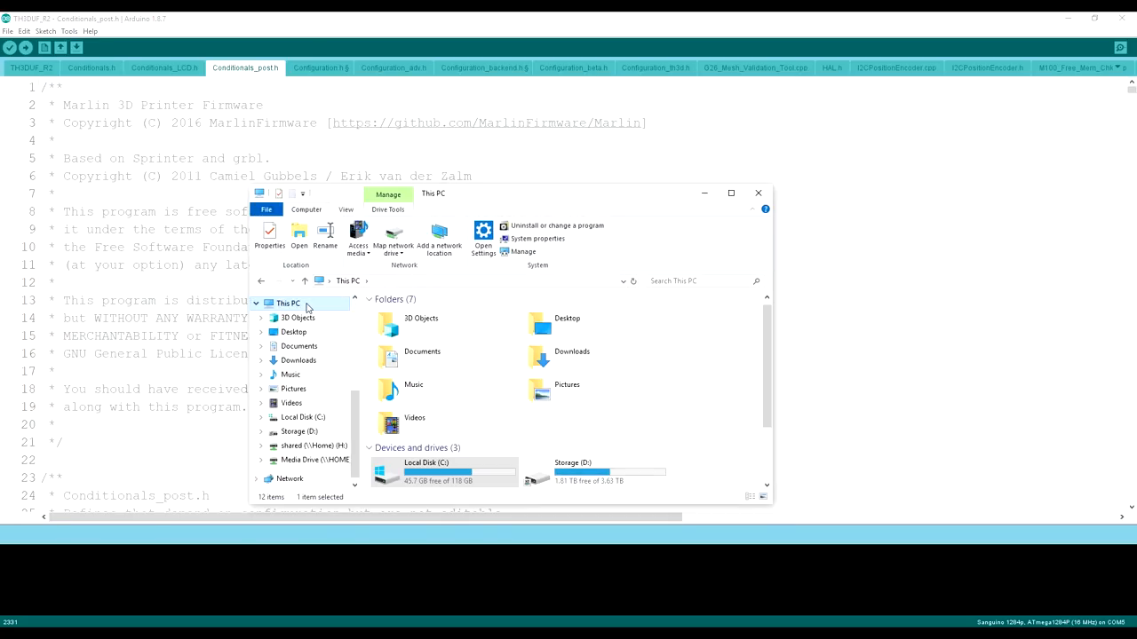
- Confirm the printer shows as USB Serial Port COM5 in Device Manager, then close it
{"action": "right_click", "coordinate": [288, 302]}
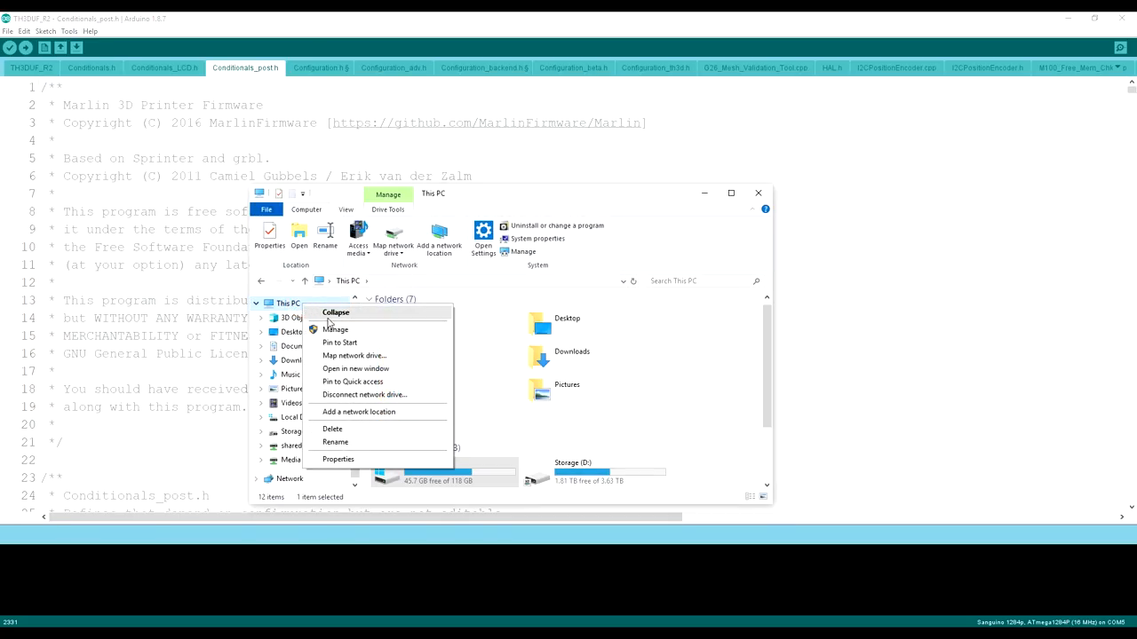
{"action": "left_click", "coordinate": [288, 302]}
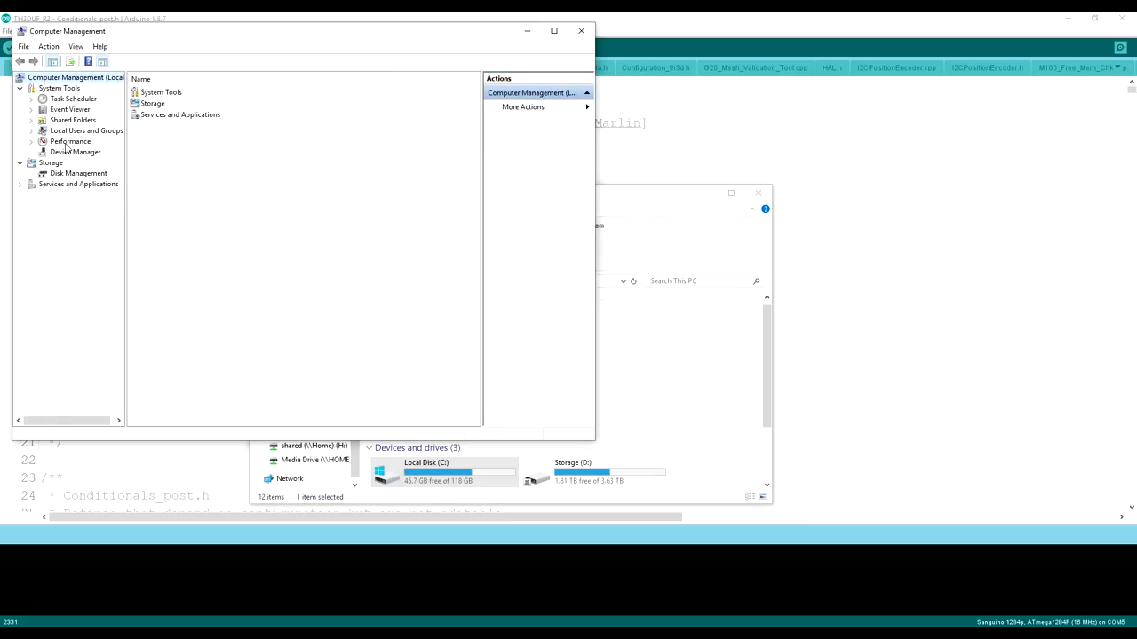
{"action": "left_click", "coordinate": [74, 152]}
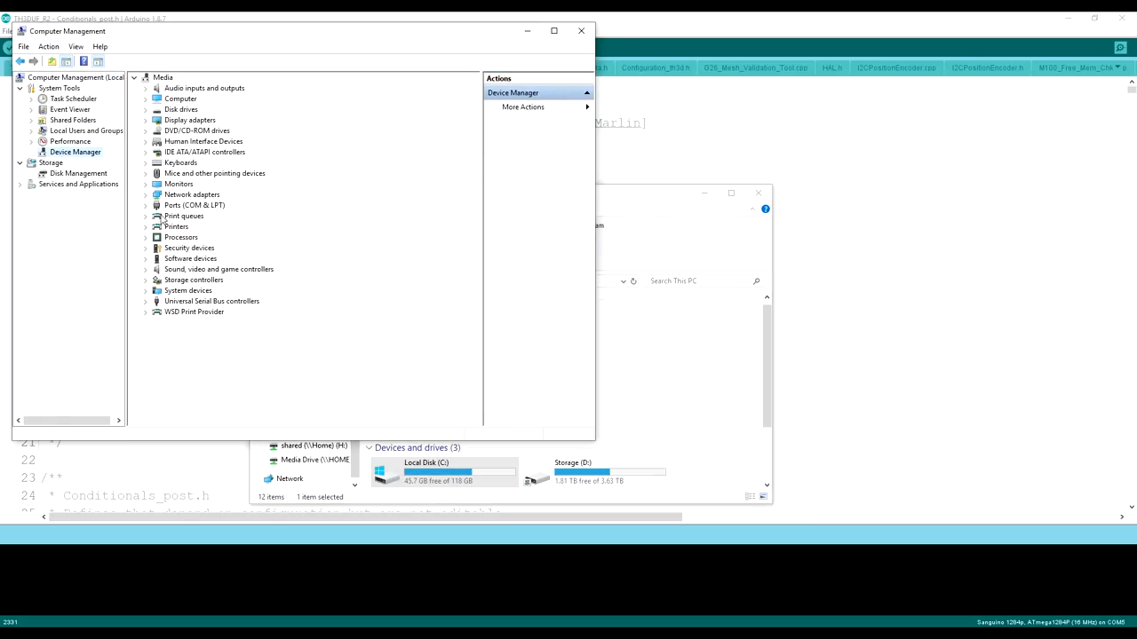
{"action": "left_click", "coordinate": [146, 206]}
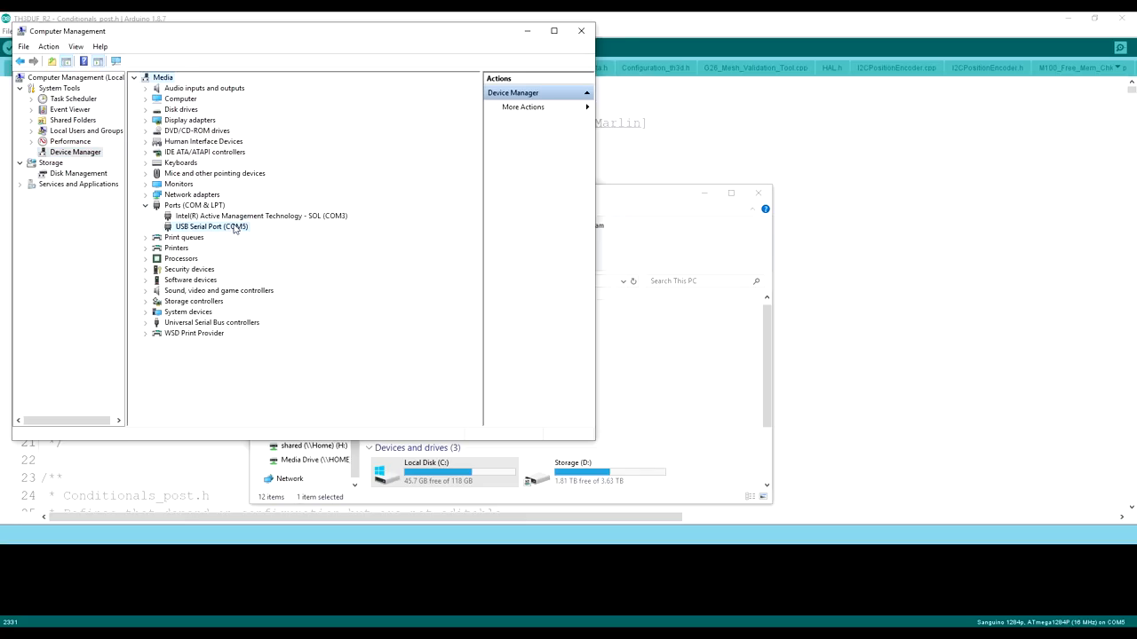
{"action": "left_click", "coordinate": [211, 226]}
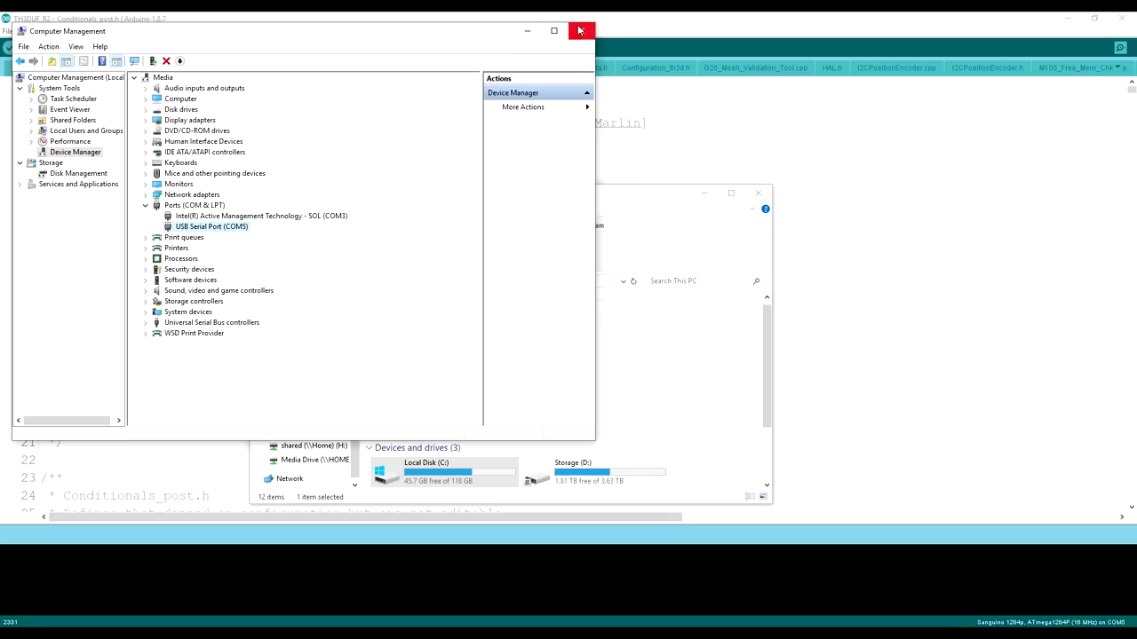
{"action": "left_click", "coordinate": [579, 32]}
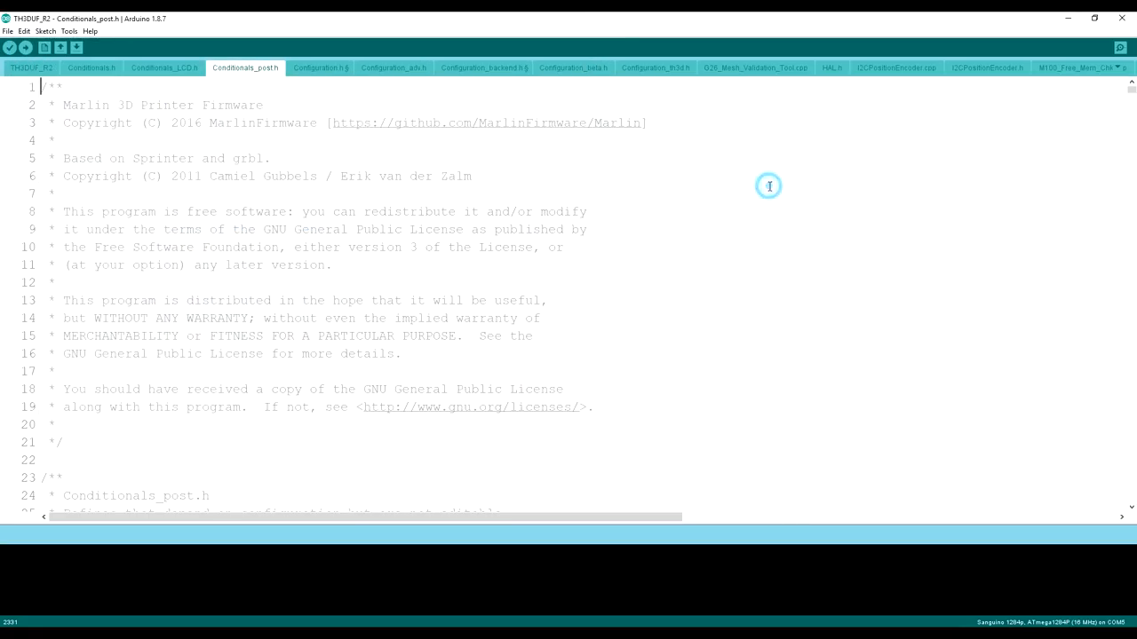
{"action": "mouse_move", "coordinate": [504, 341]}
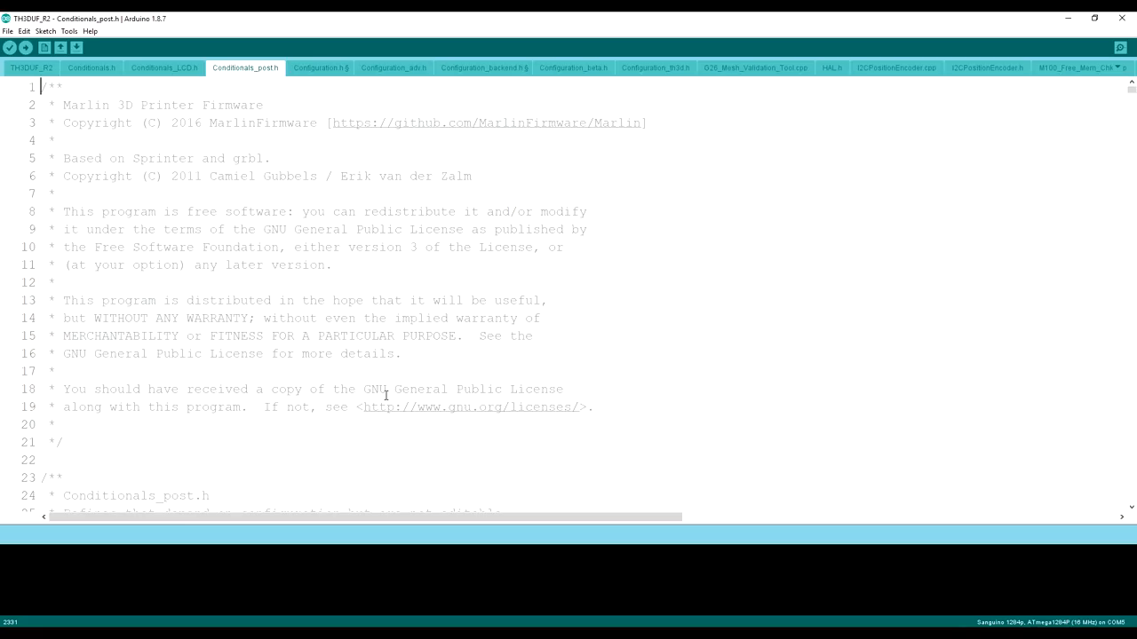
{"action": "mouse_move", "coordinate": [167, 206]}
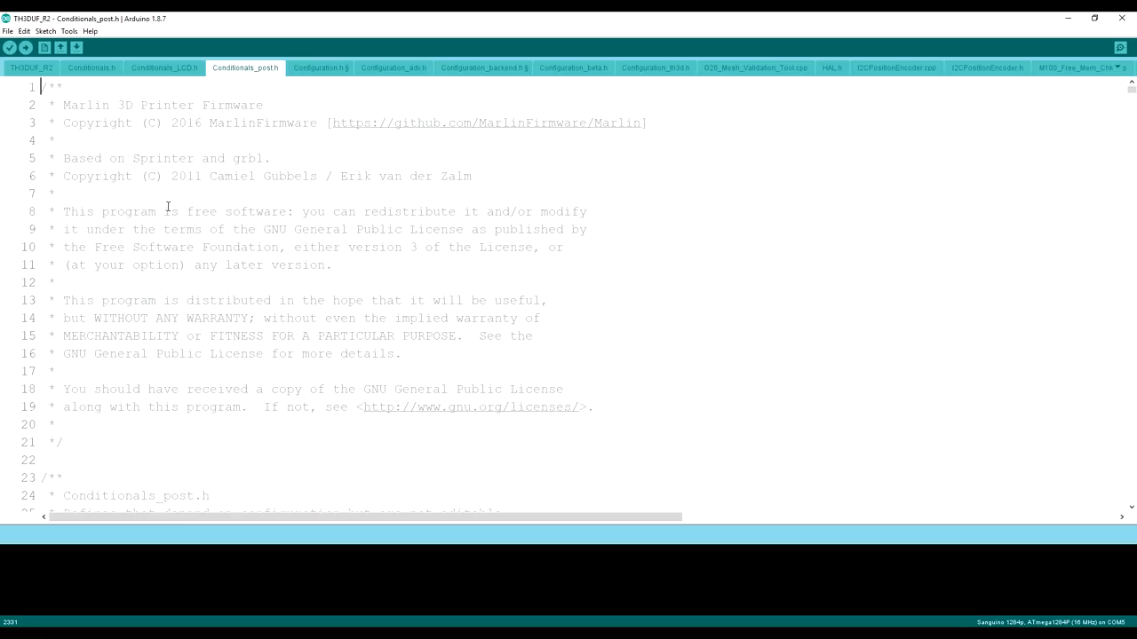
- Verify the TH3D firmware sketch so compilation reaches 126136 bytes of program storage
{"action": "left_click", "coordinate": [67, 32]}
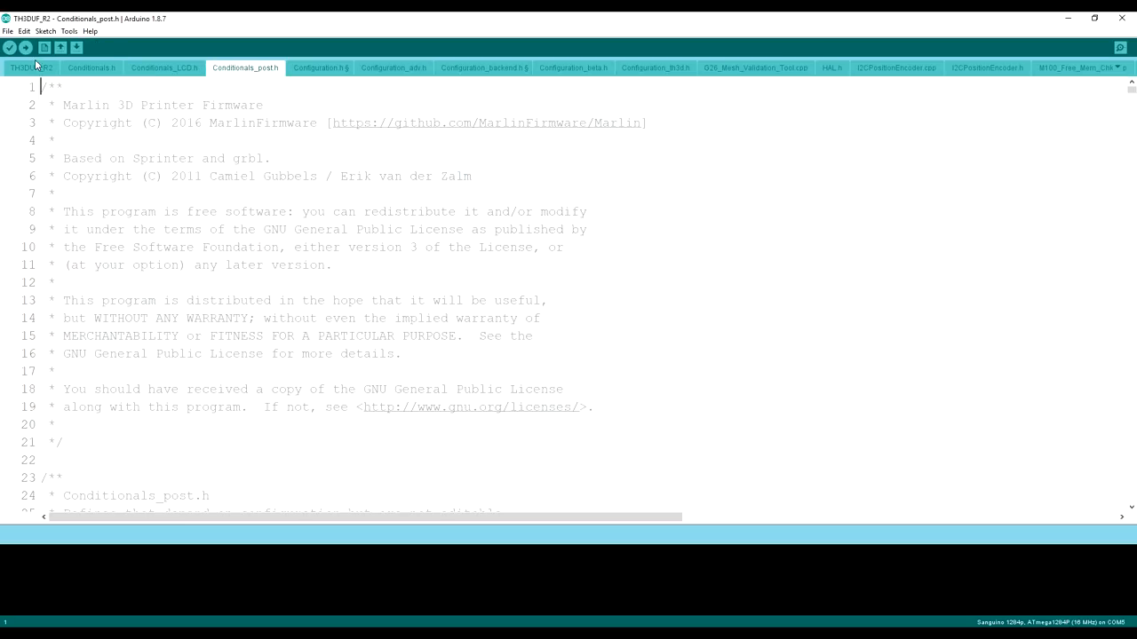
{"action": "left_click", "coordinate": [9, 46]}
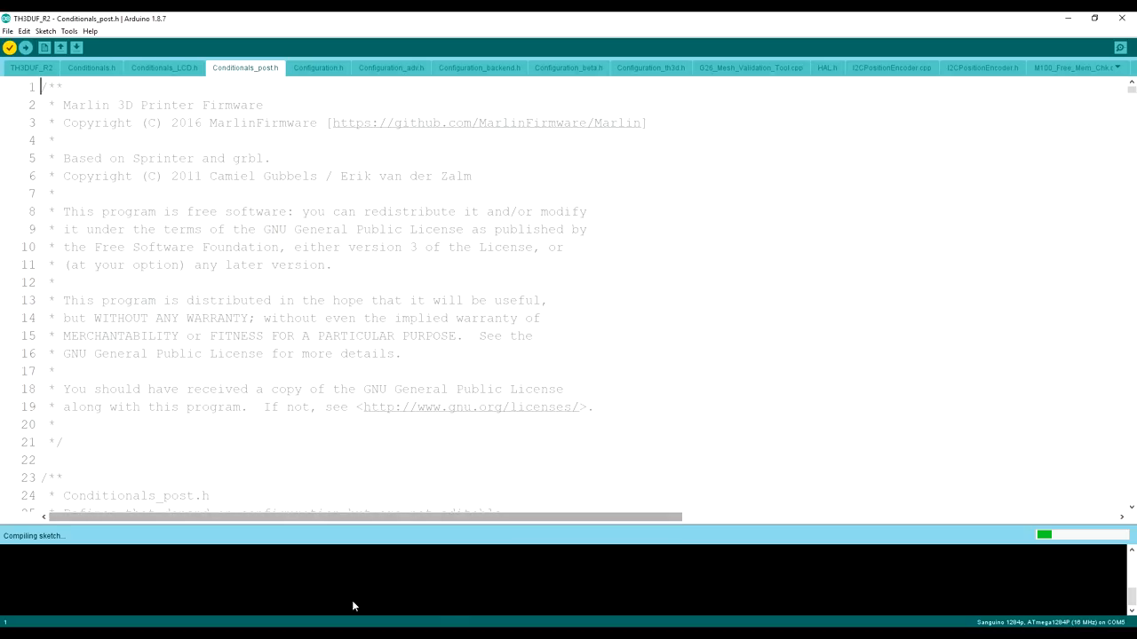
{"action": "mouse_move", "coordinate": [160, 550]}
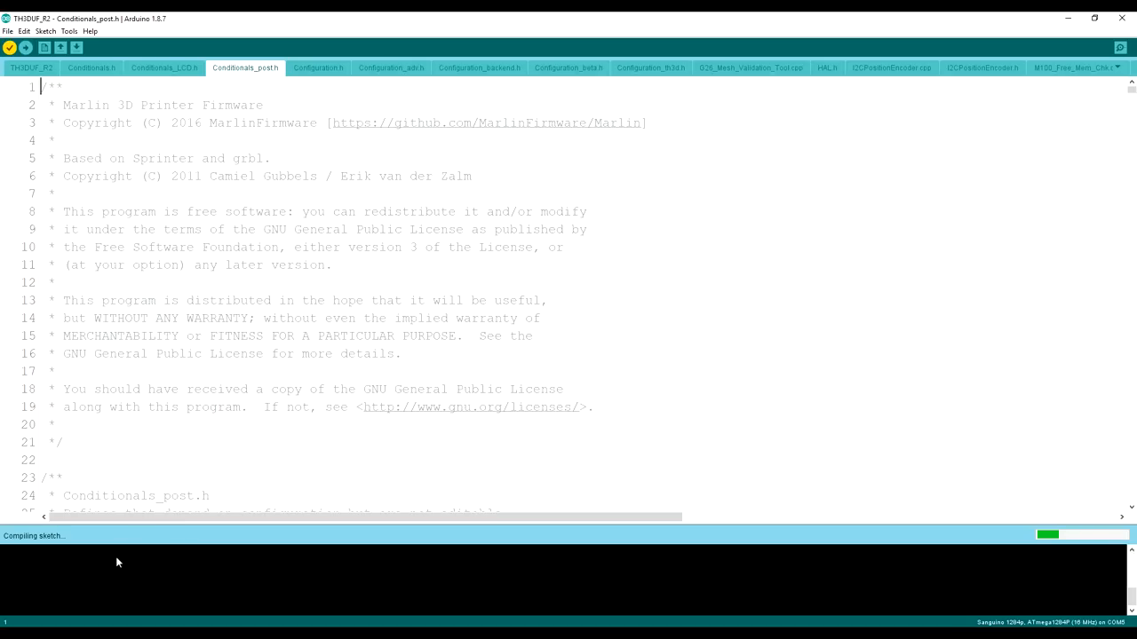
{"action": "mouse_move", "coordinate": [128, 558]}
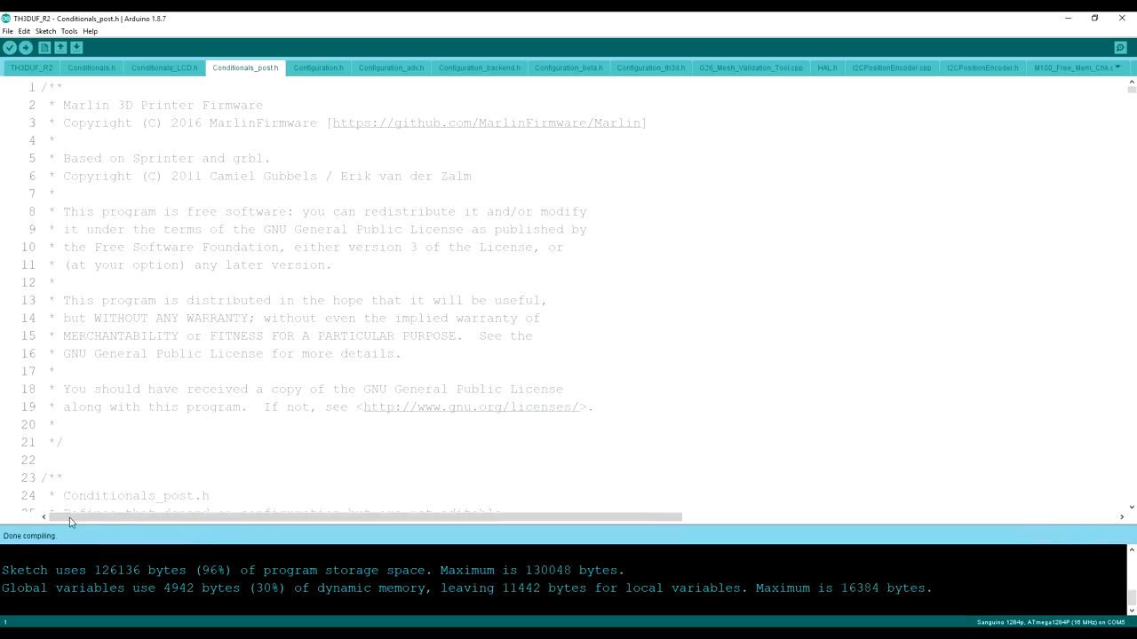
{"action": "mouse_move", "coordinate": [125, 575]}
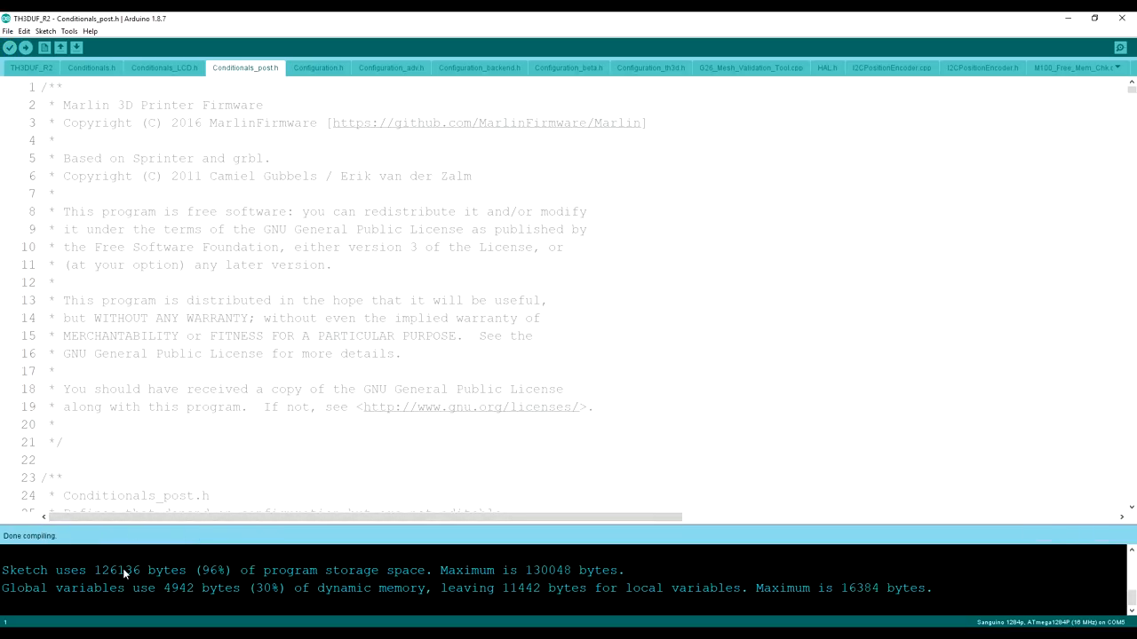
{"action": "mouse_move", "coordinate": [419, 611]}
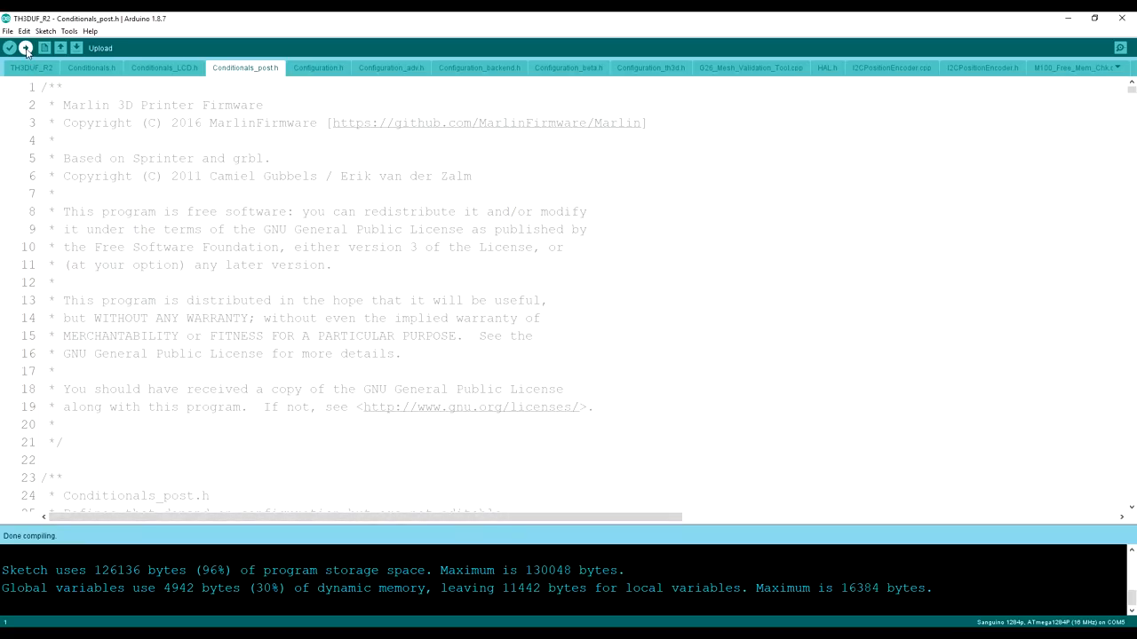
- Upload the compiled firmware to the Ender 3, writing 126136 bytes of flash
{"action": "left_click", "coordinate": [9, 48]}
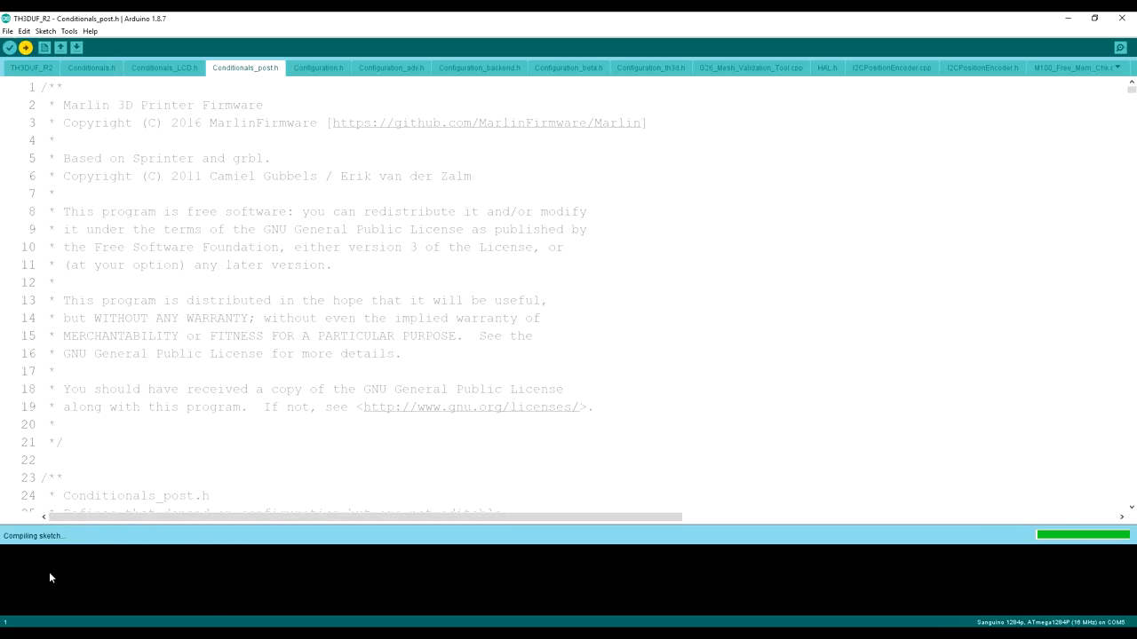
{"action": "mouse_move", "coordinate": [142, 556]}
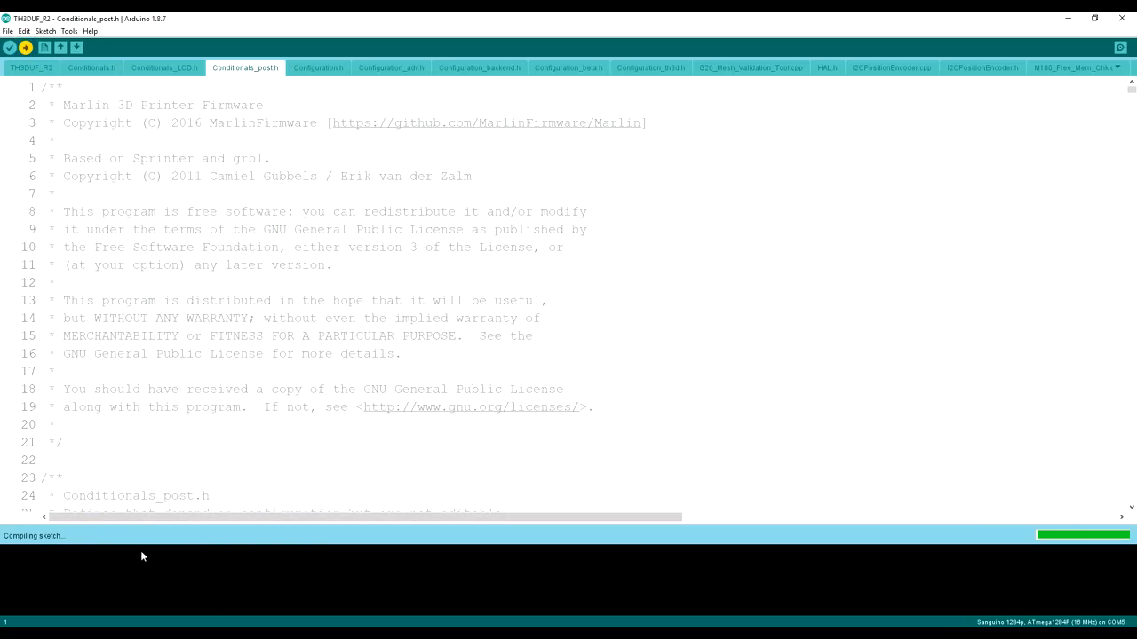
{"action": "mouse_move", "coordinate": [189, 579]}
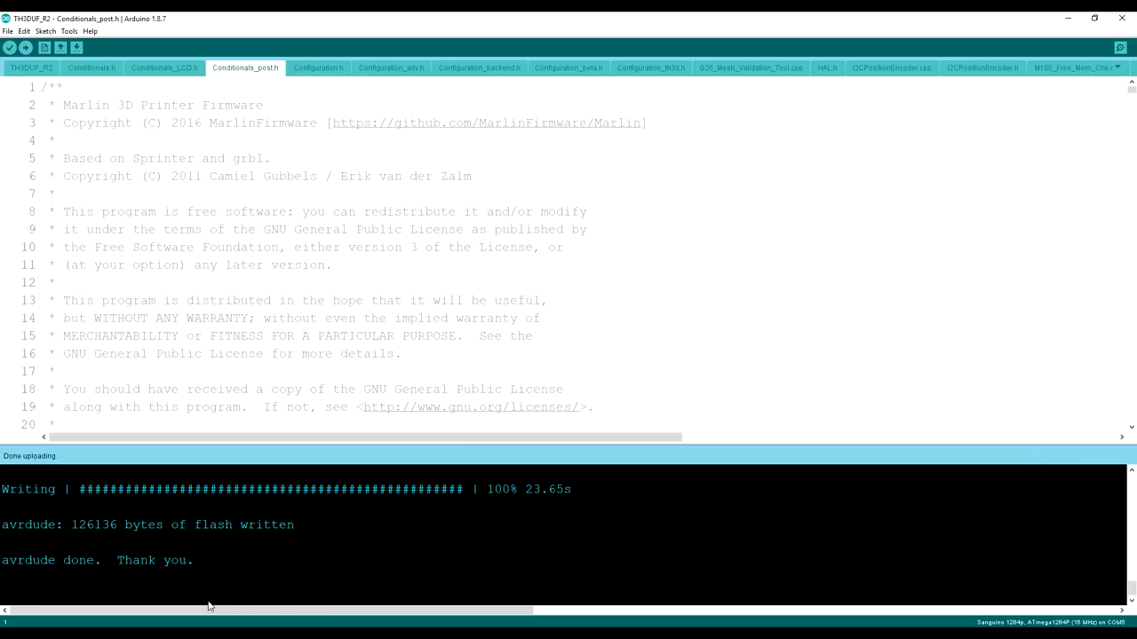
{"action": "left_click_drag", "start_coordinate": [18, 560], "coordinate": [128, 560]}
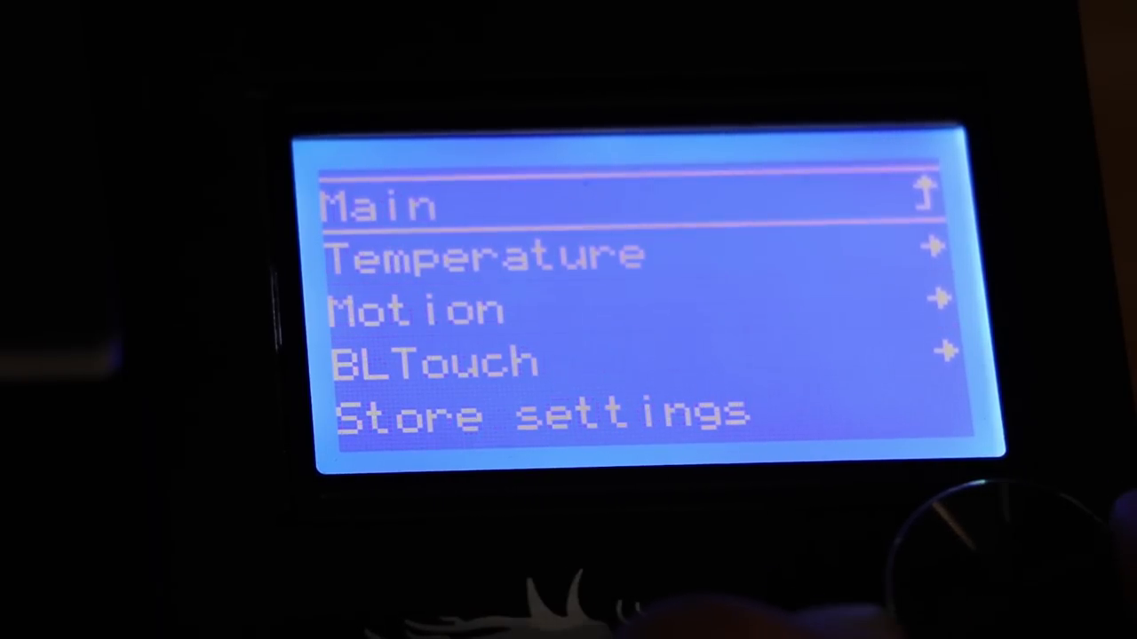
- Select BLTouch on the printer LCD to show Reset, Self-Test and Deploy options
{"action": "left_click", "coordinate": [433, 363]}
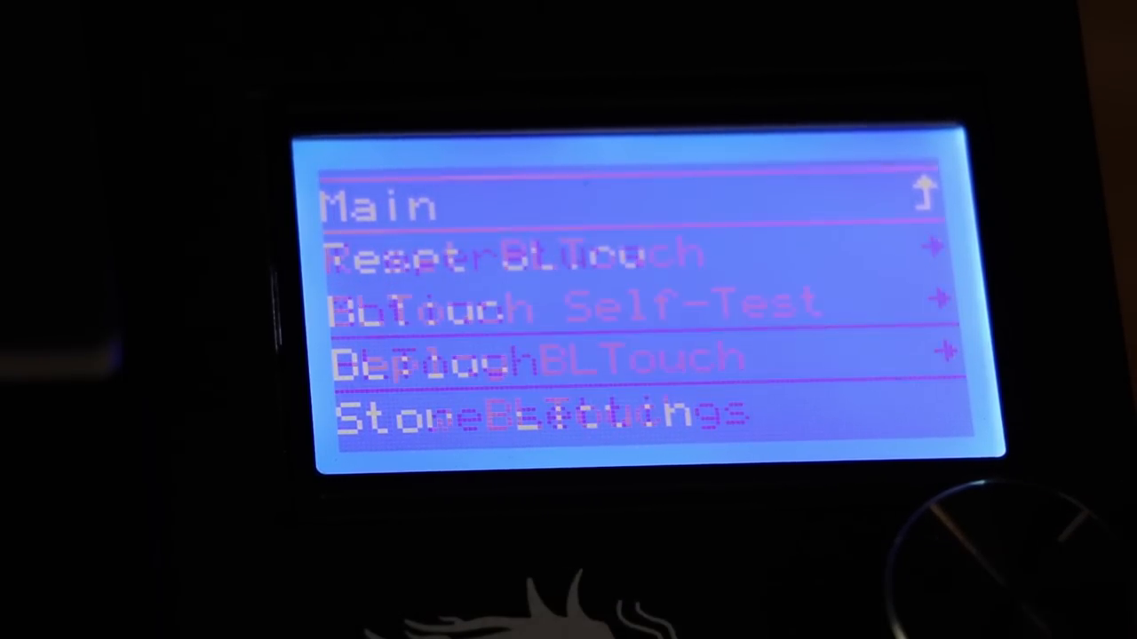